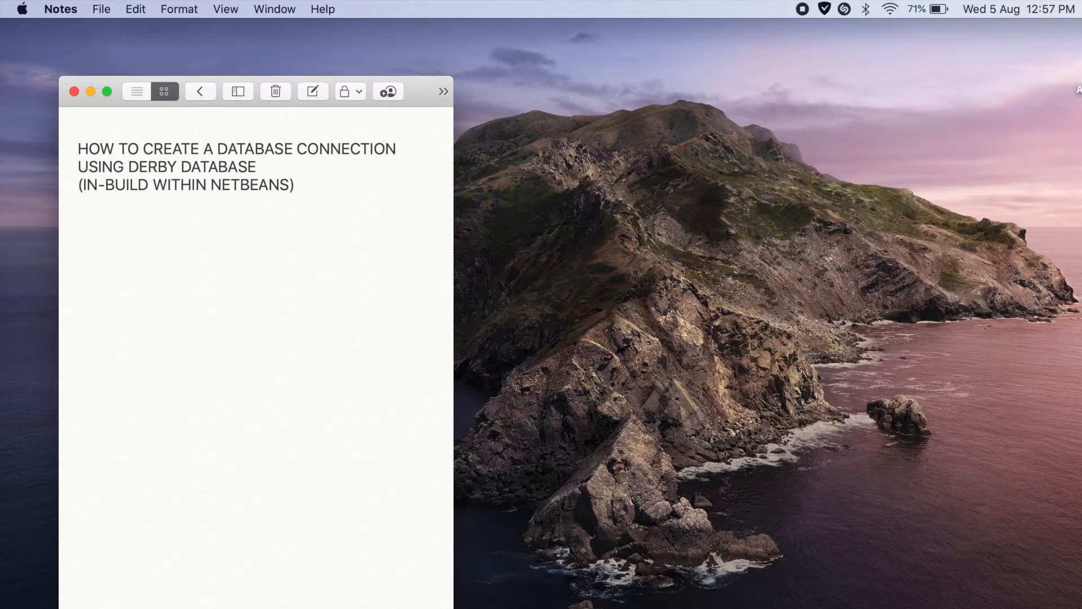
Place the cursor in the note body below the Derby database tutorial title.
click(78, 348)
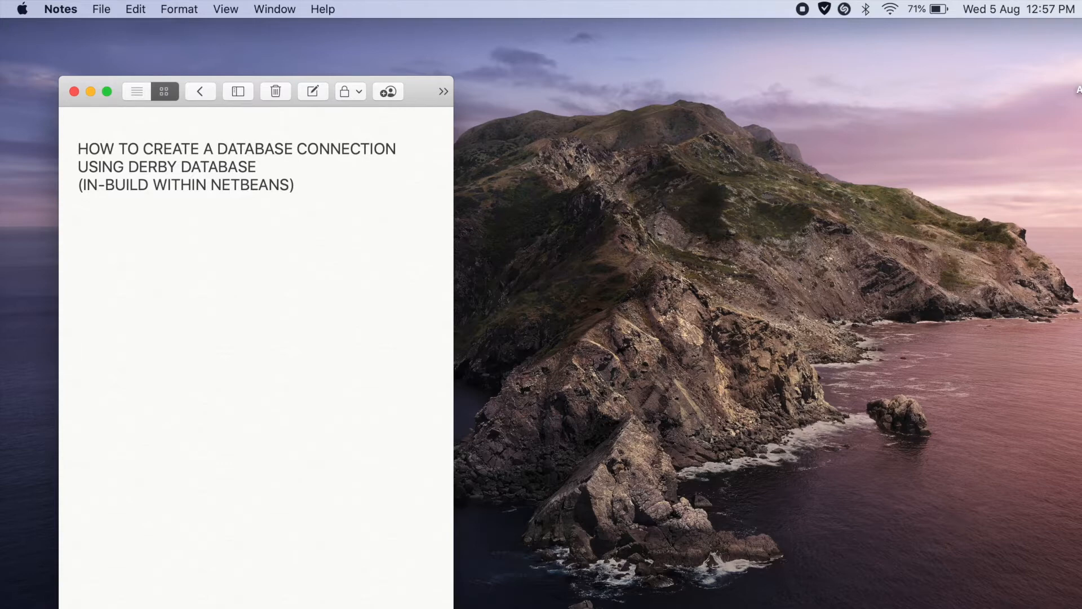
click(77, 348)
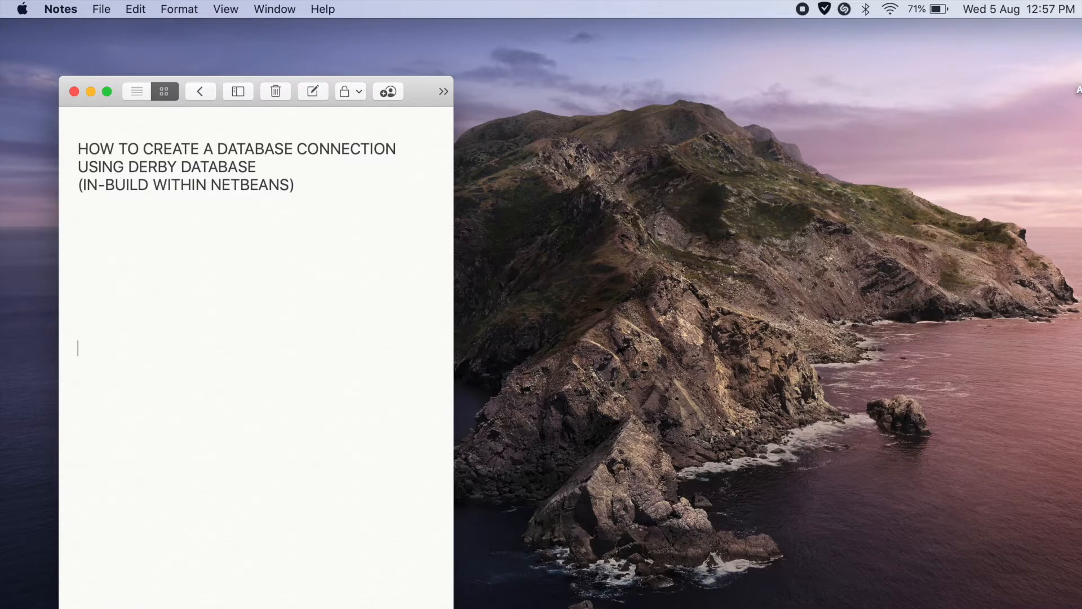
mouse_move(894, 588)
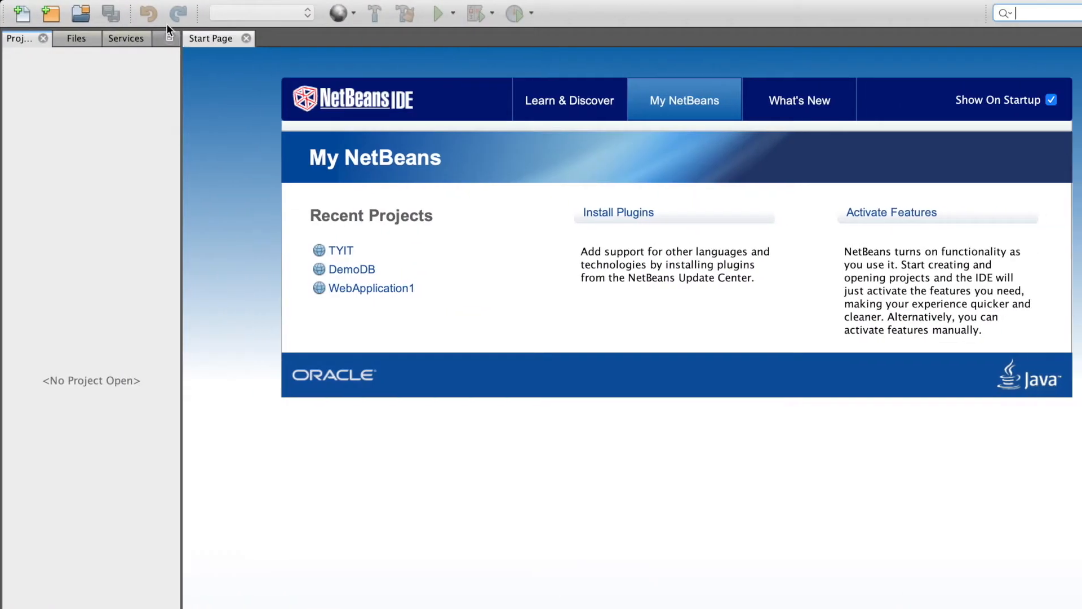
Show the Services tree's Databases node and bring up the Java DB actions.
click(126, 39)
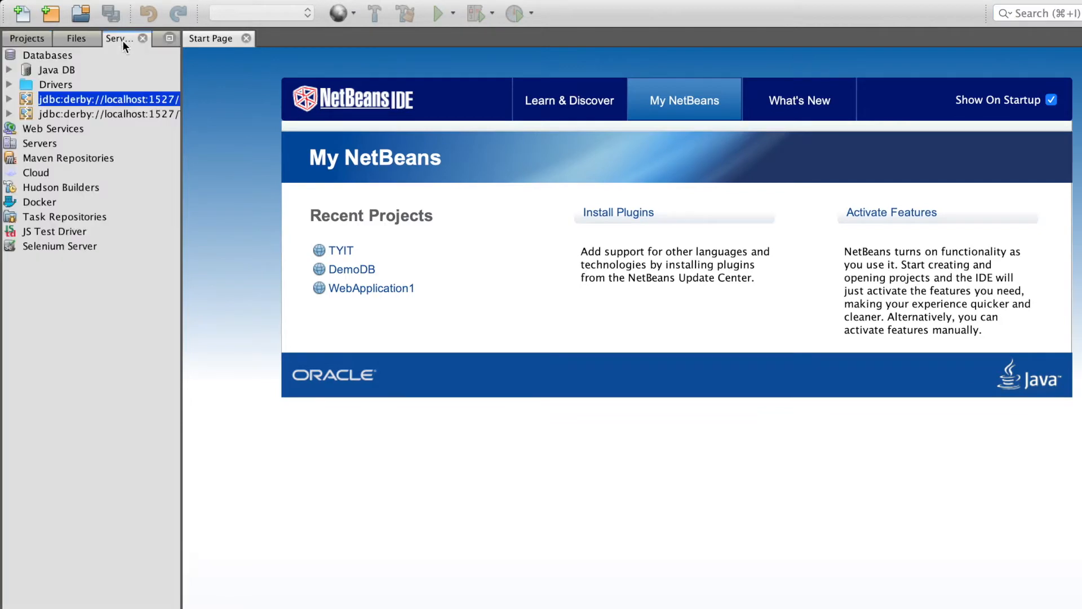
mouse_move(117, 43)
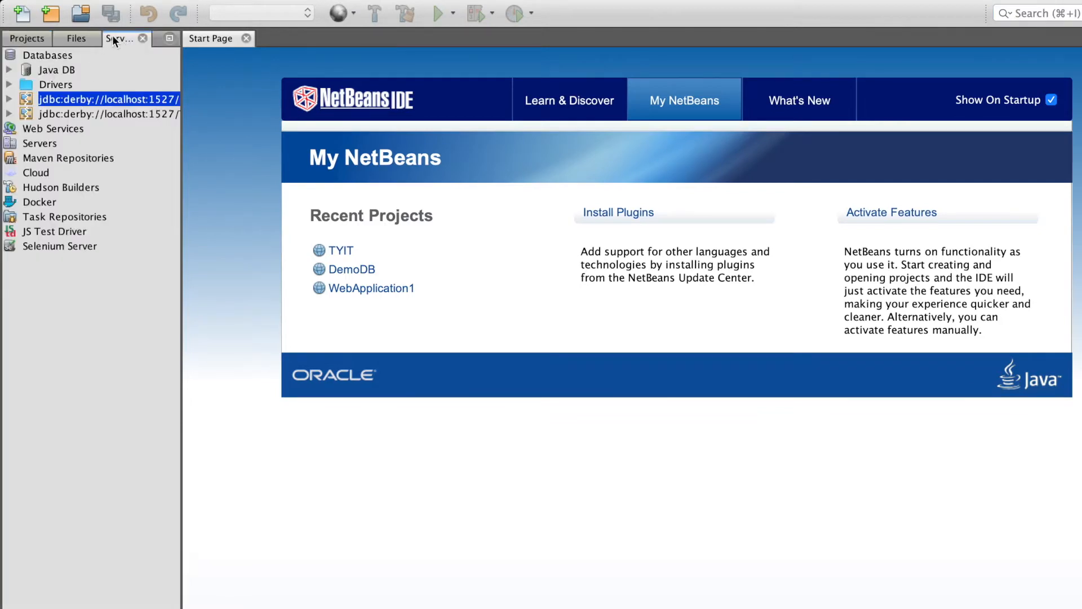
click(48, 55)
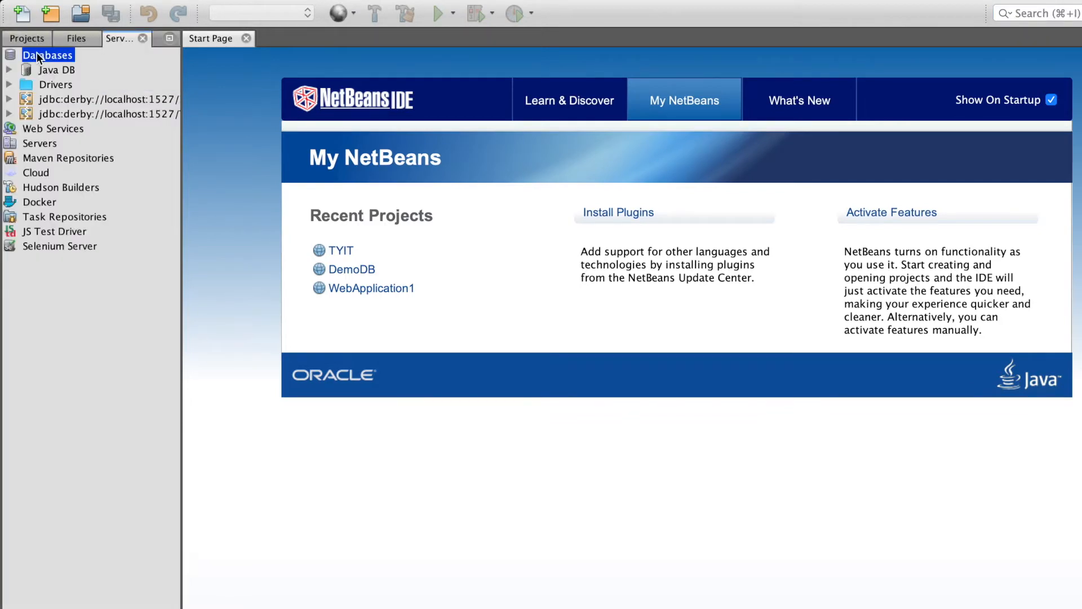
click(57, 69)
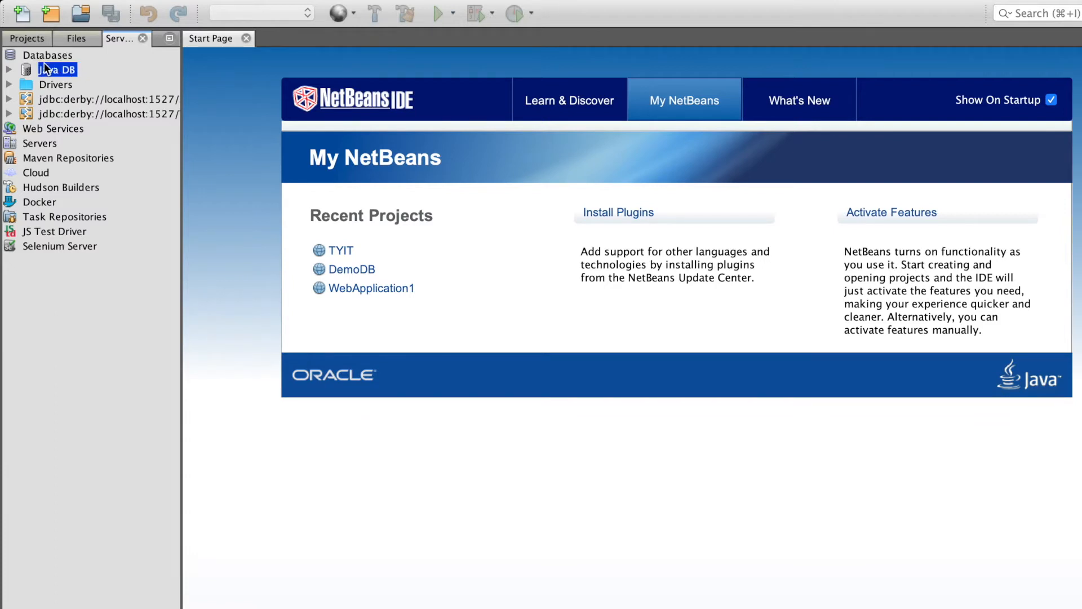
right_click(56, 69)
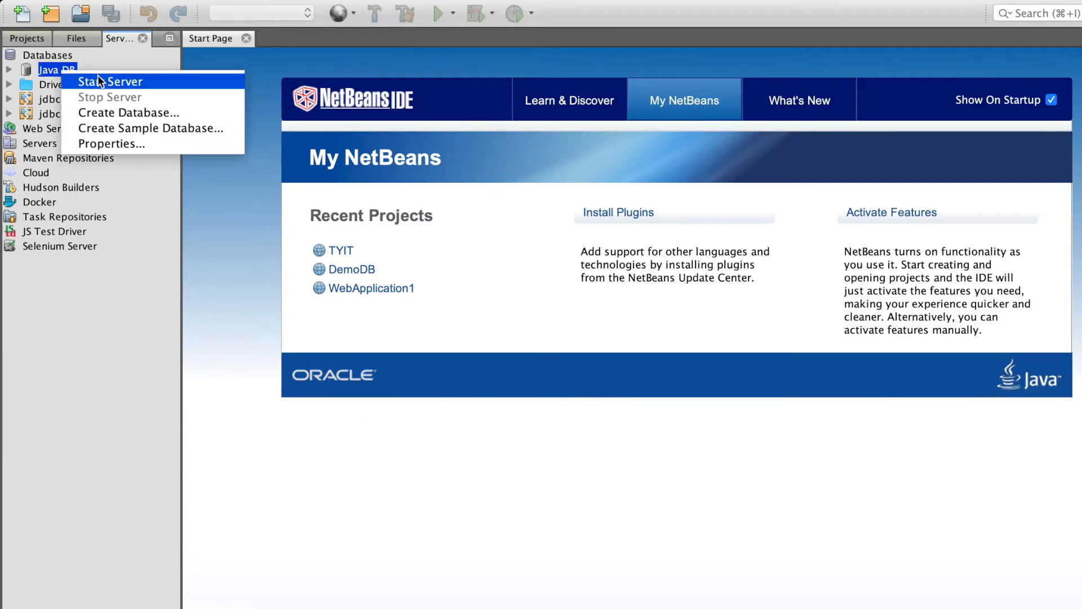
Create a Java DB database named DEMO with user DEMO and a password.
click(128, 113)
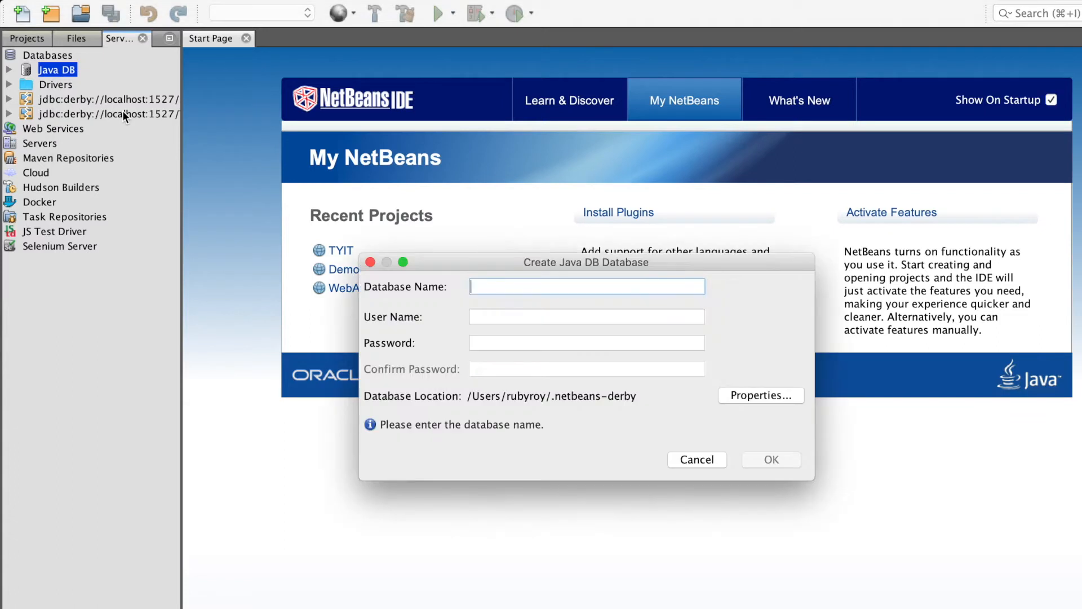
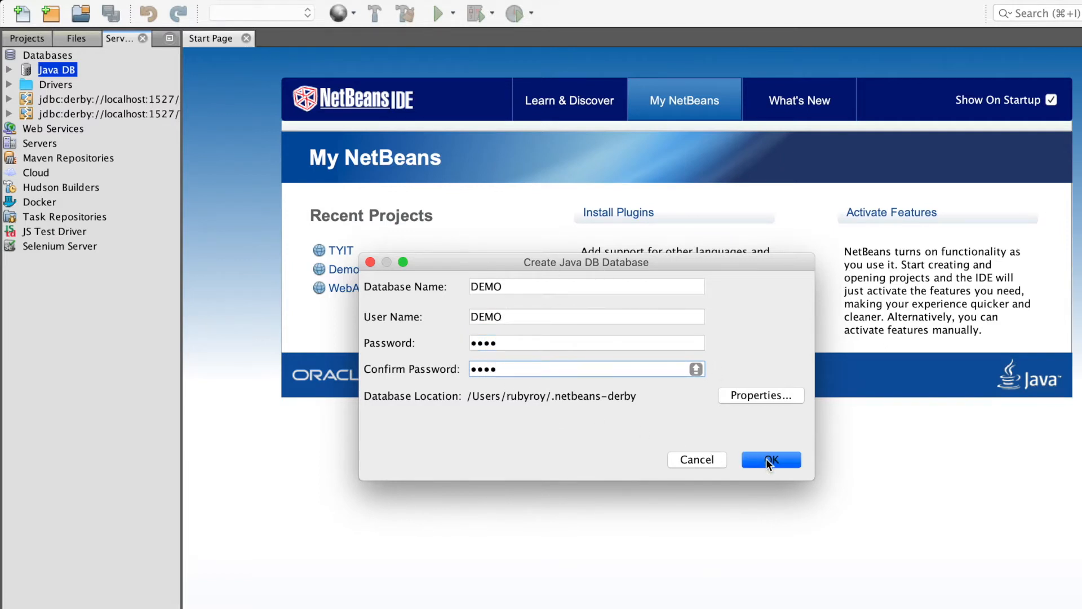
click(771, 460)
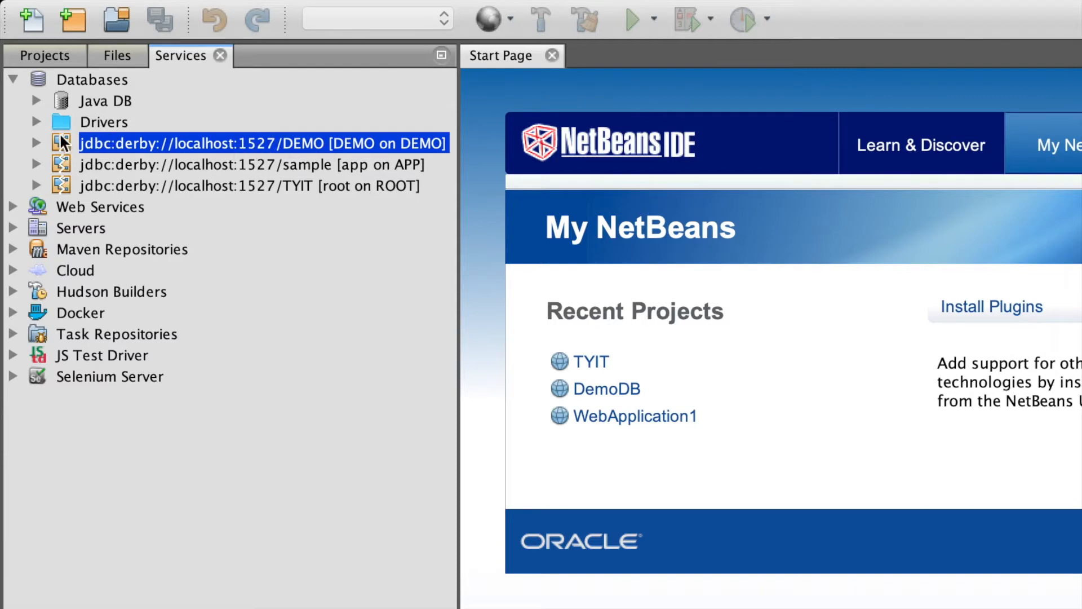
Connect the Derby DEMO connection and expand its DEMO schema to reveal Tables.
right_click(260, 143)
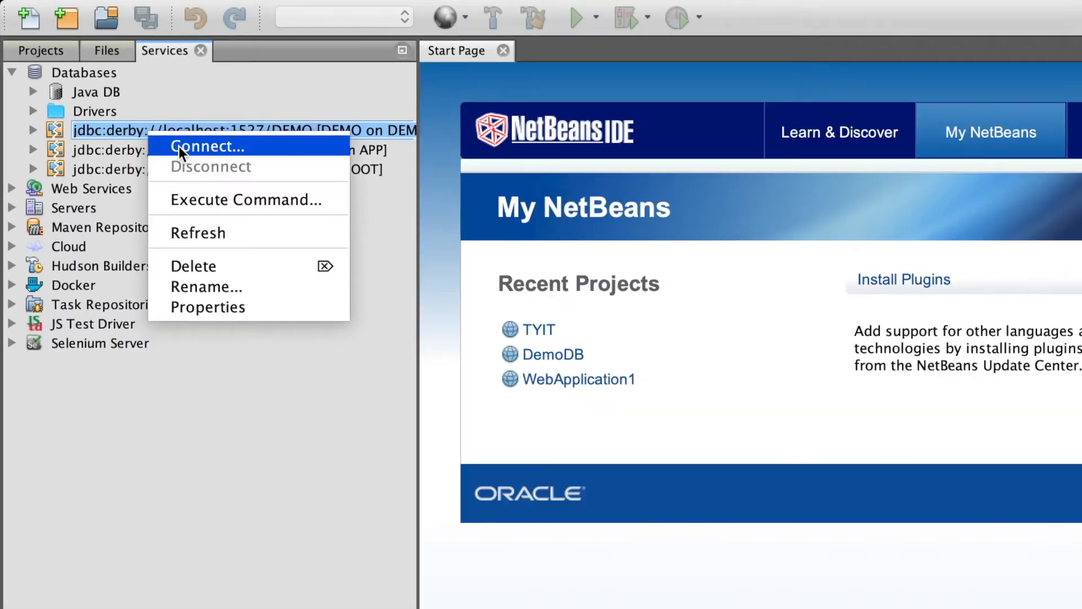
click(208, 146)
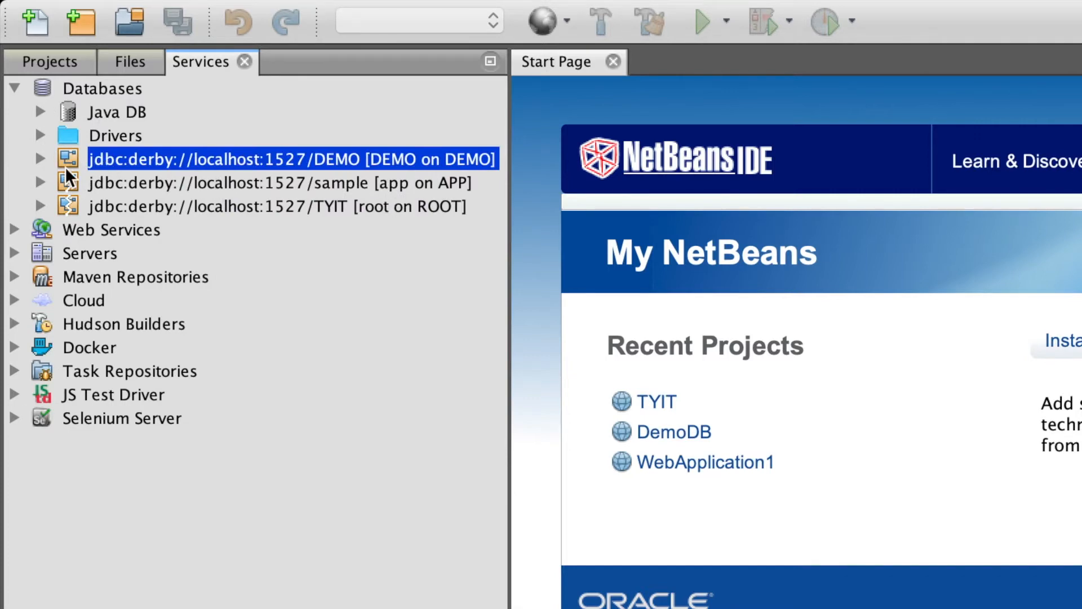
click(40, 159)
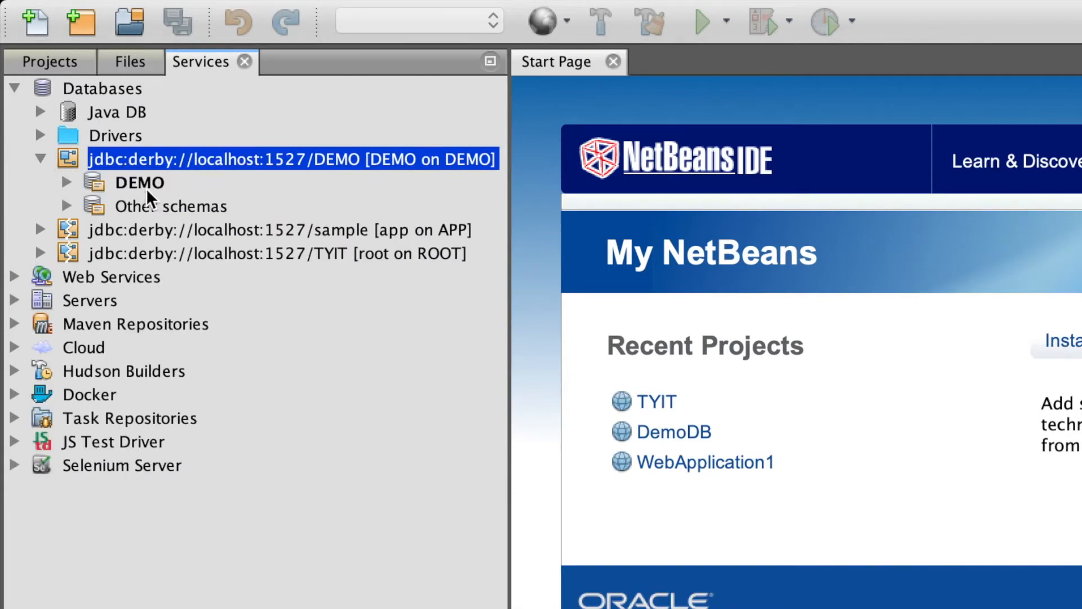
click(142, 182)
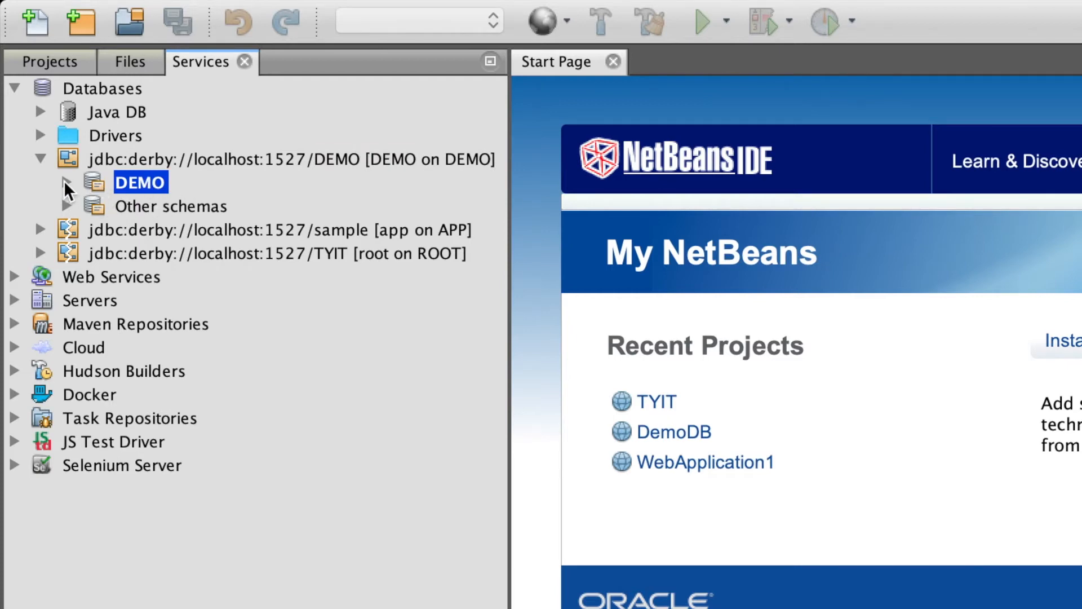
click(66, 182)
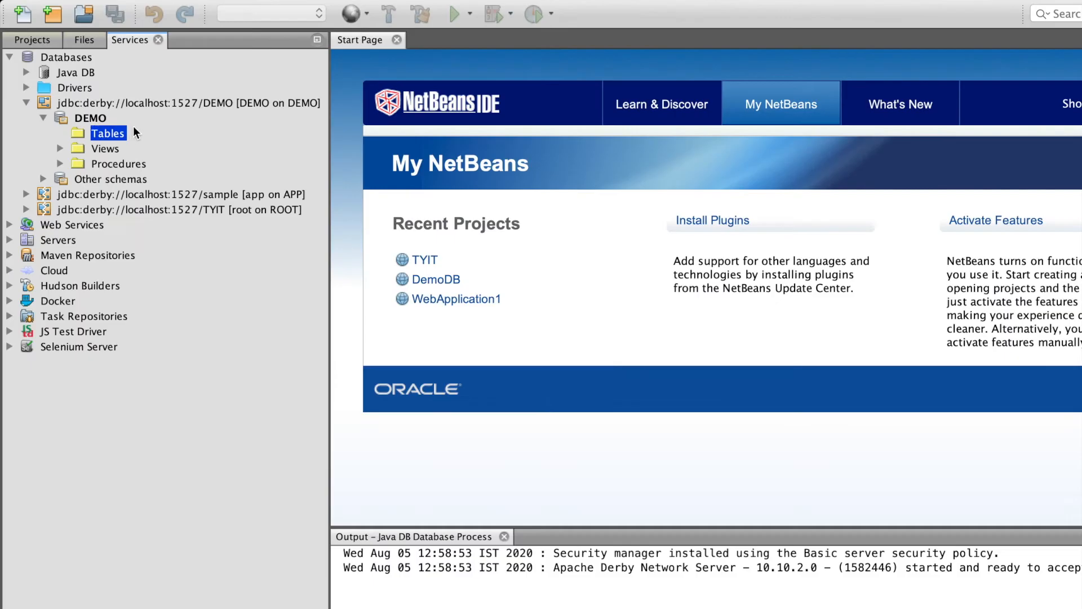
mouse_move(109, 133)
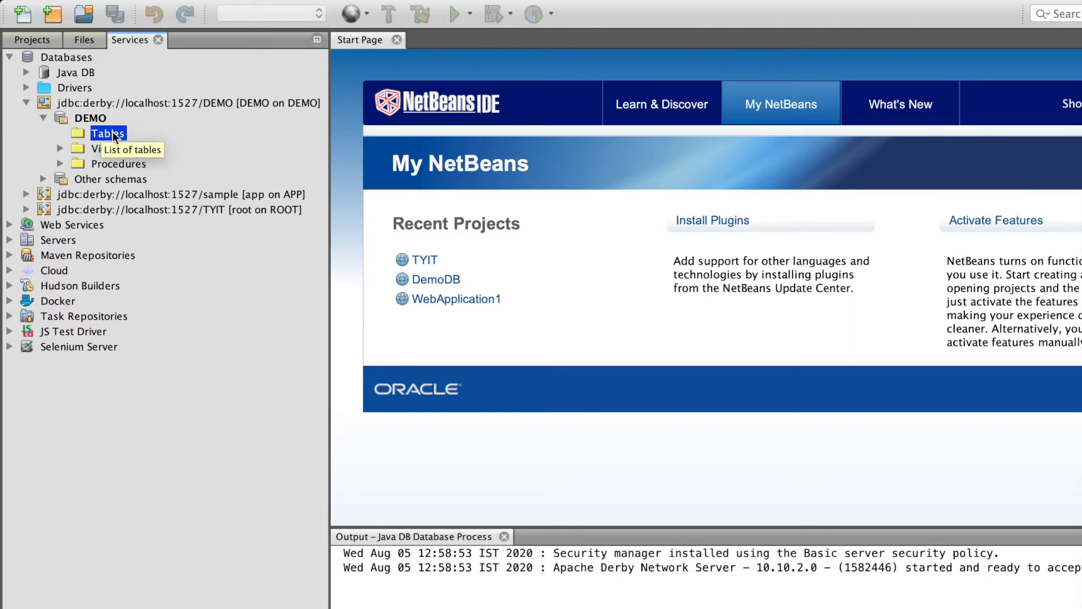
Start a new table in DEMO's Tables folder and name it student.
right_click(108, 133)
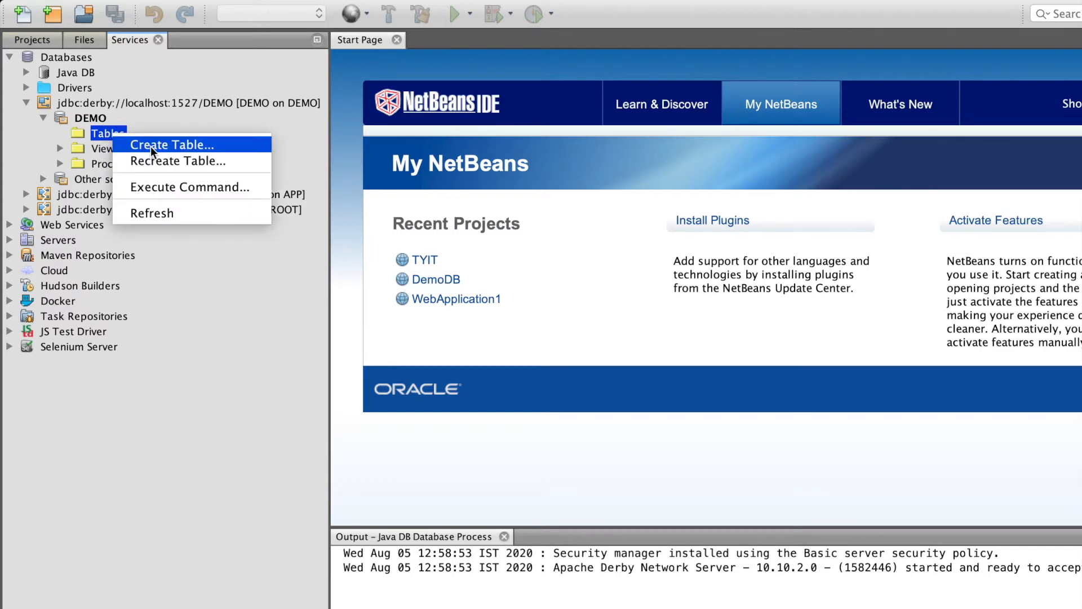
click(172, 144)
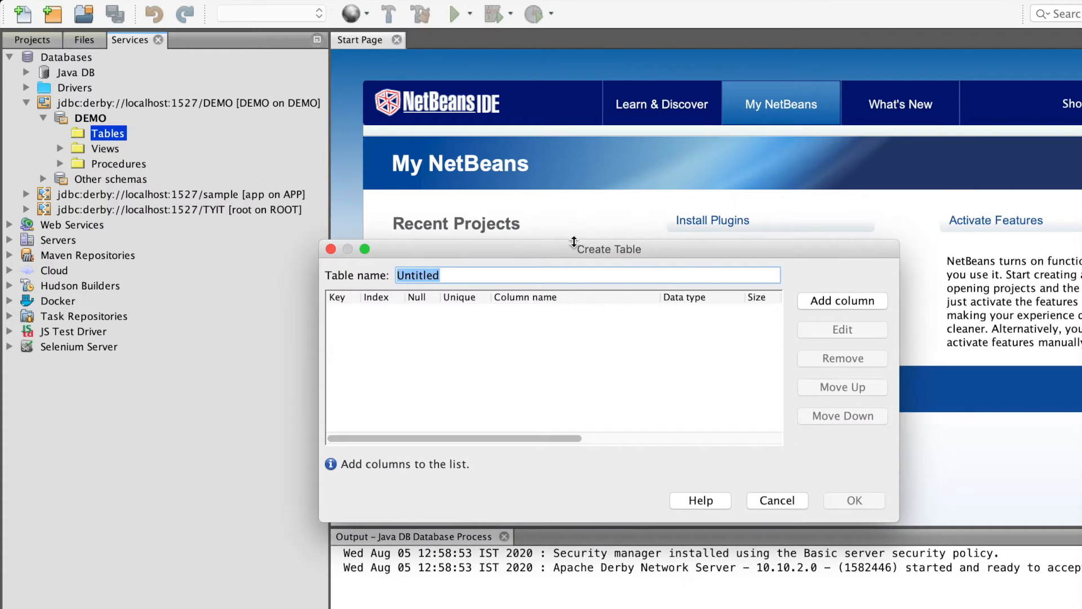
text(S)
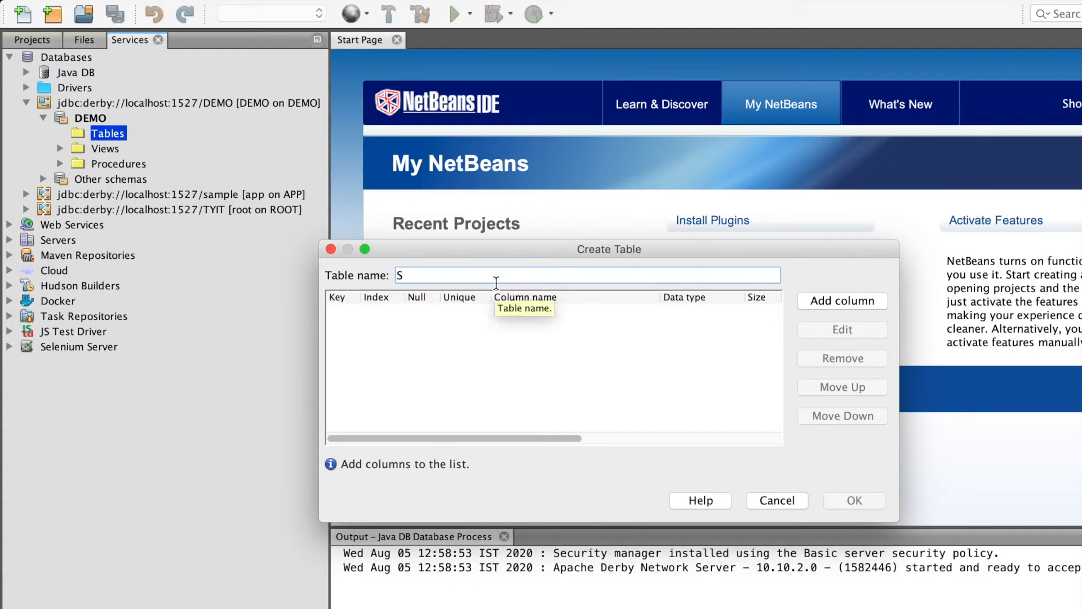
text(TUDENT)
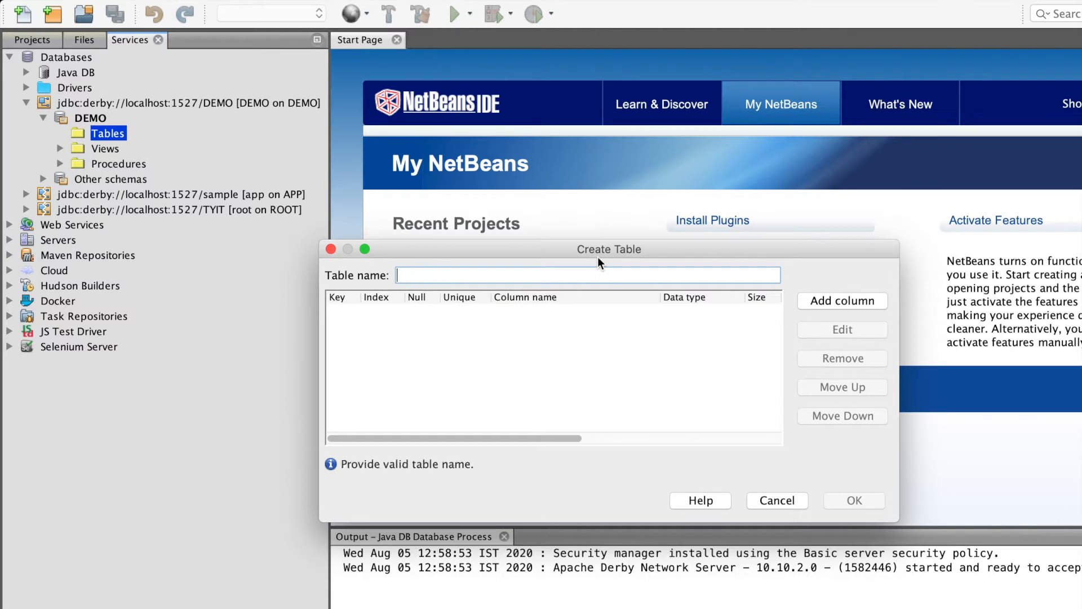
text(stu)
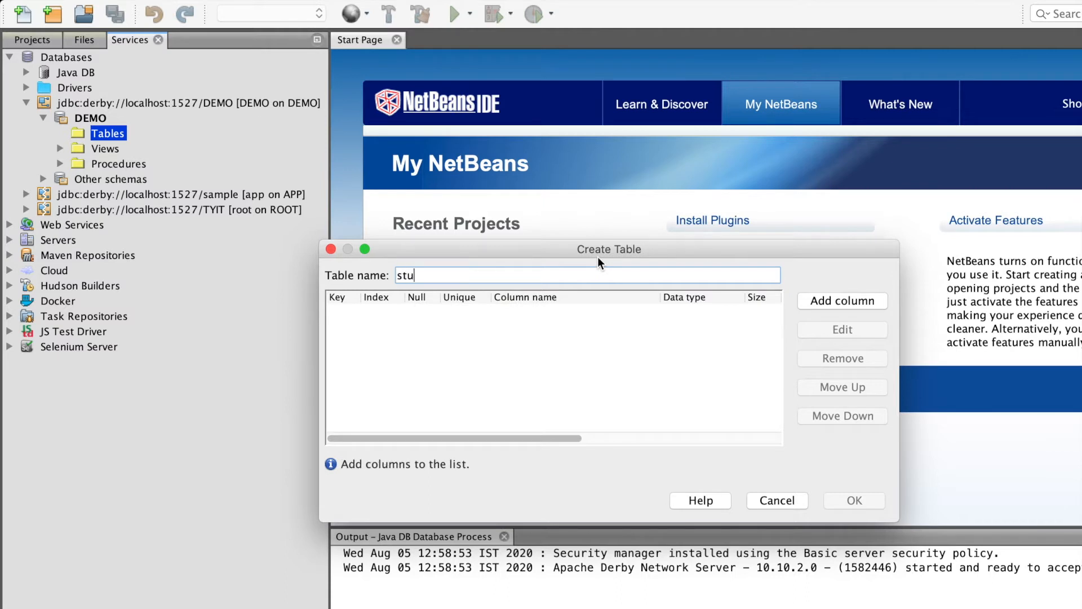
text(dent)
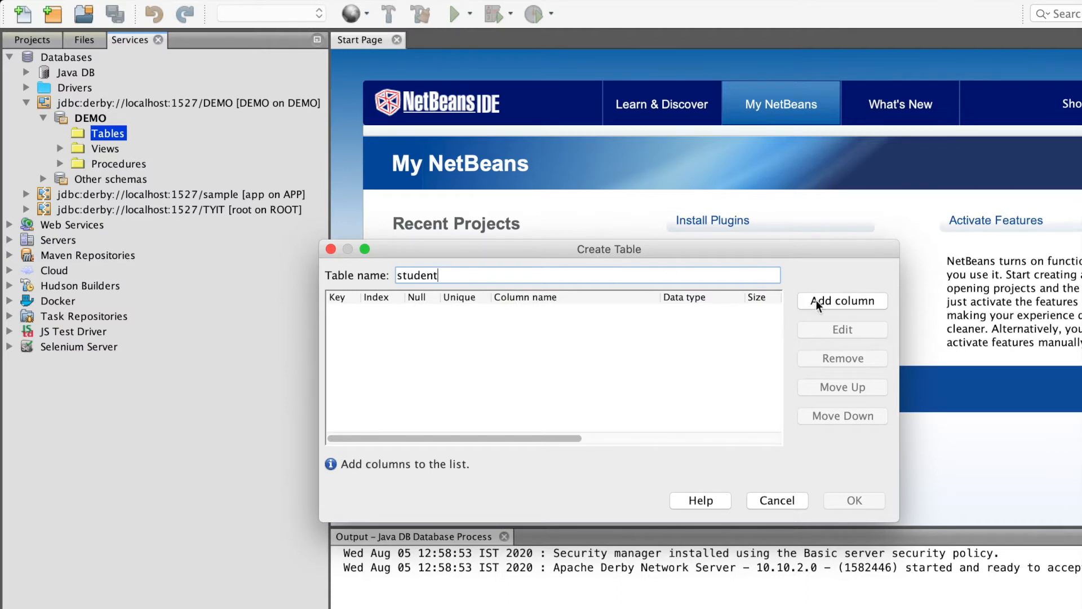
Add a first column id of type INTEGER to the student table.
click(841, 301)
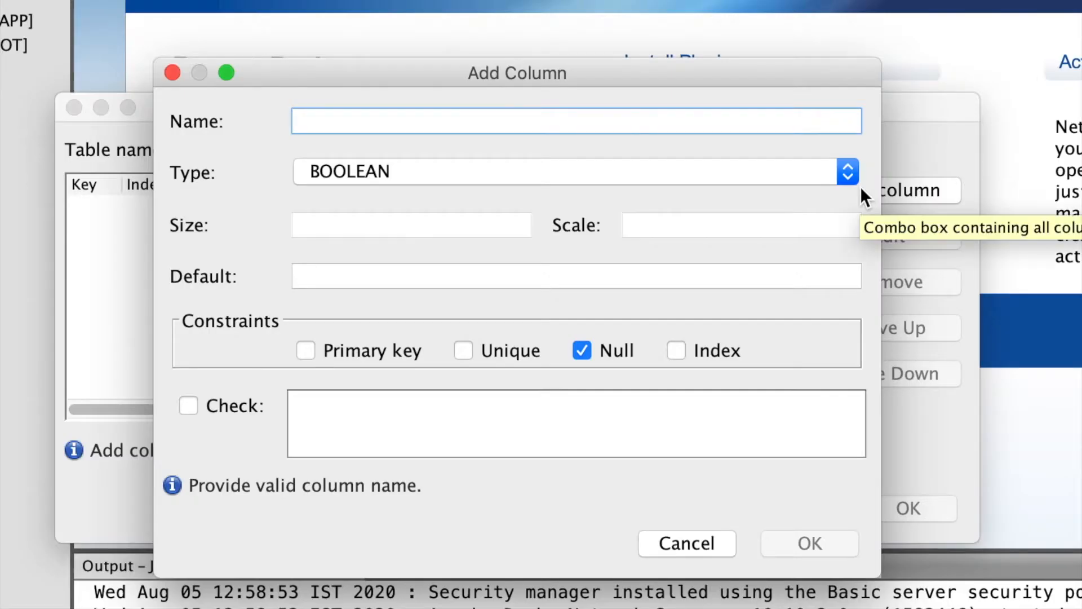
text(i)
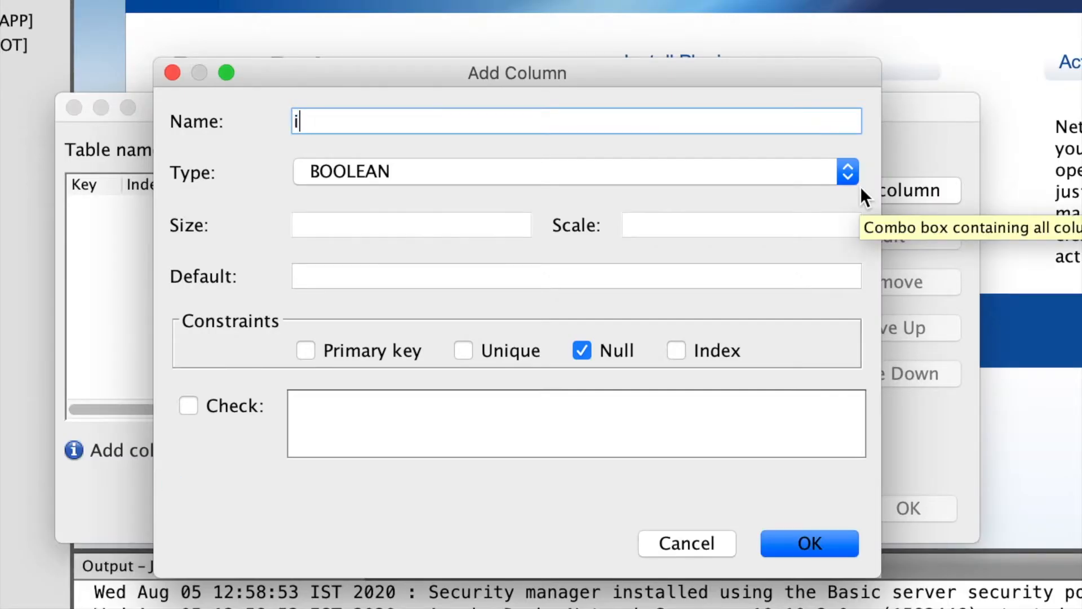
click(846, 171)
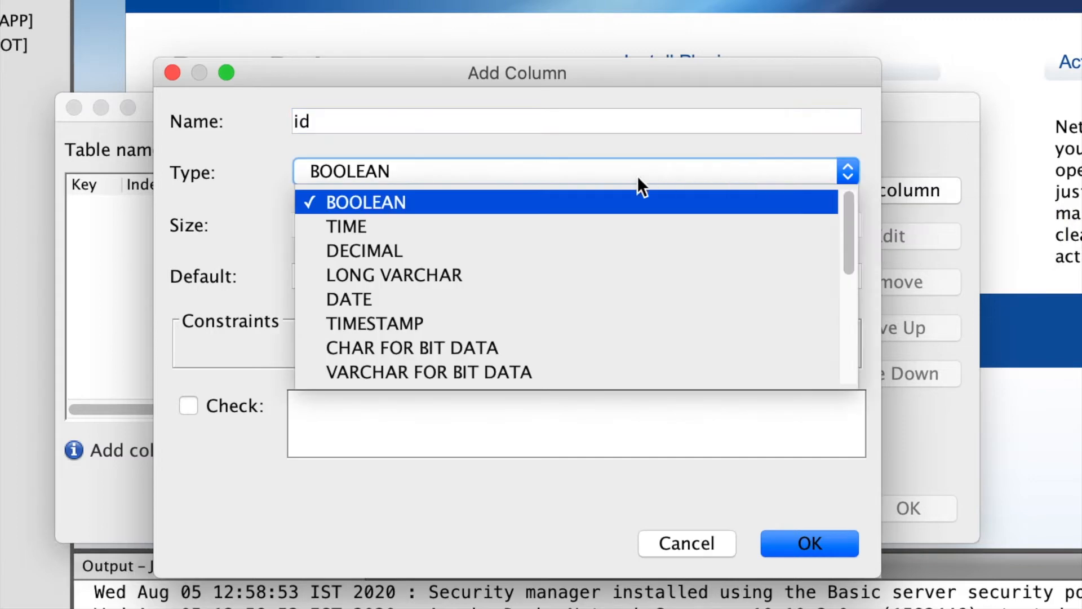
scroll(down, 3)
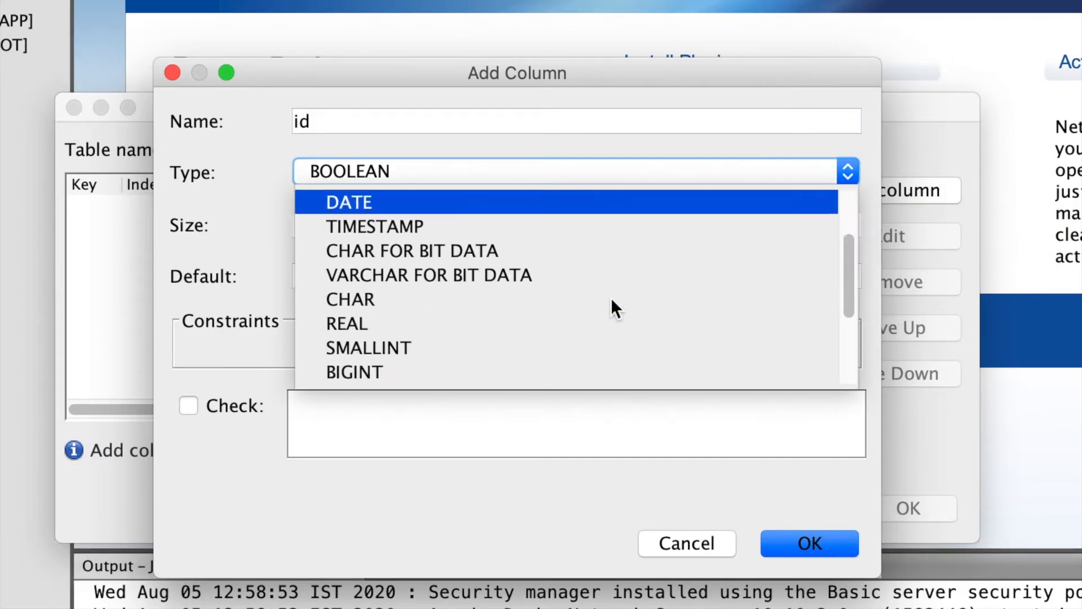
scroll(down, 3)
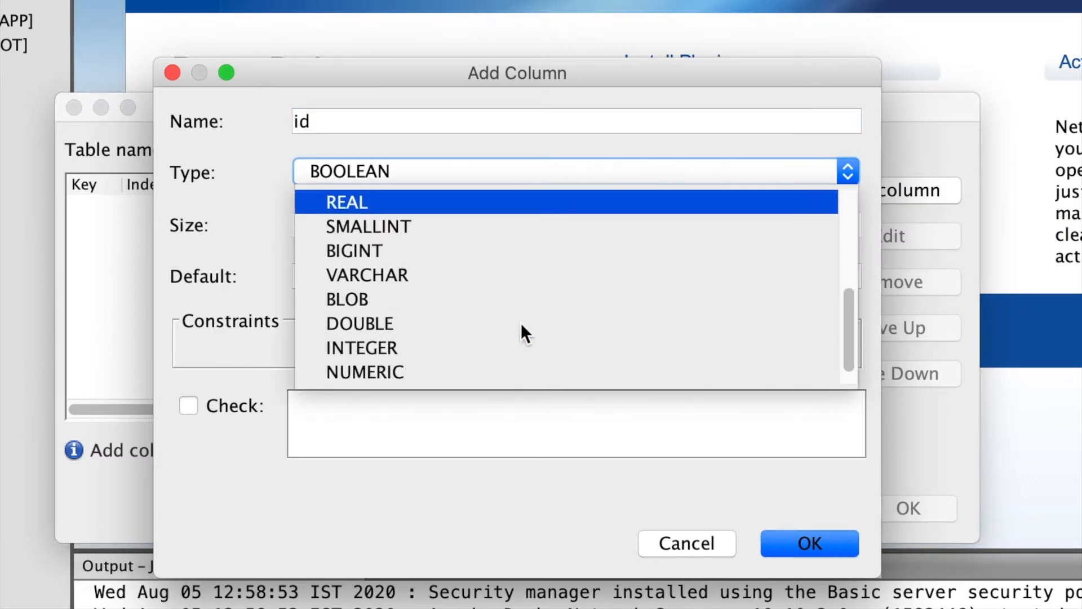
click(362, 348)
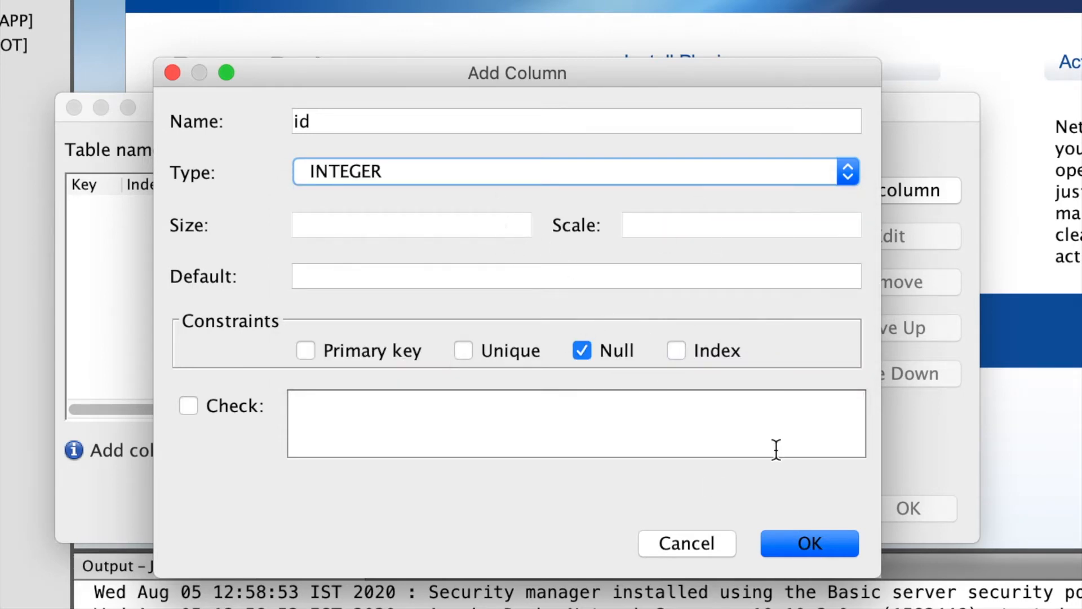
click(808, 543)
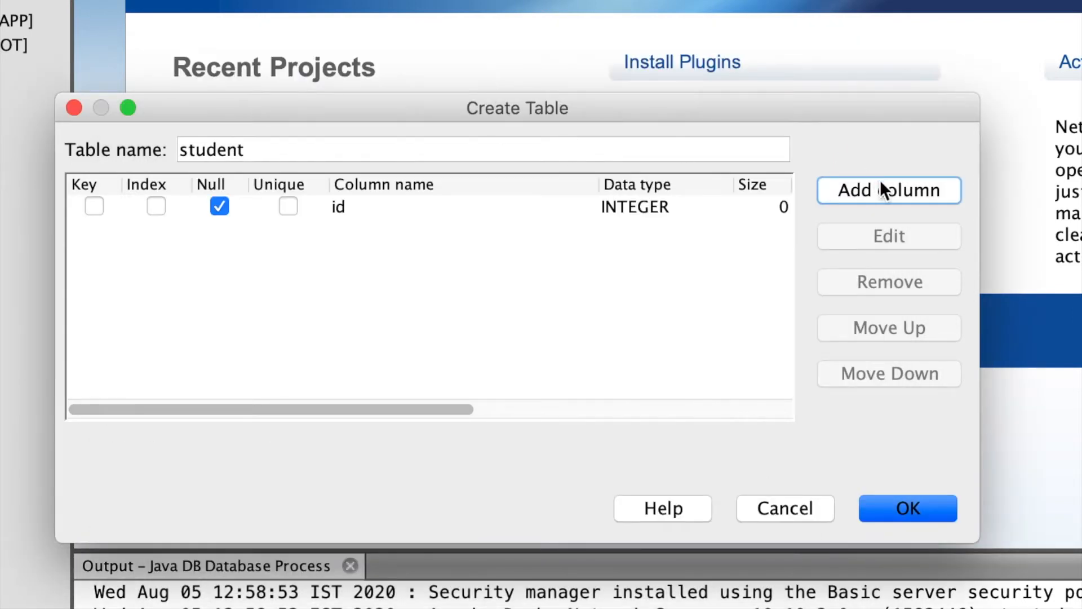
Add a second column name of type VARCHAR with size 30.
click(889, 191)
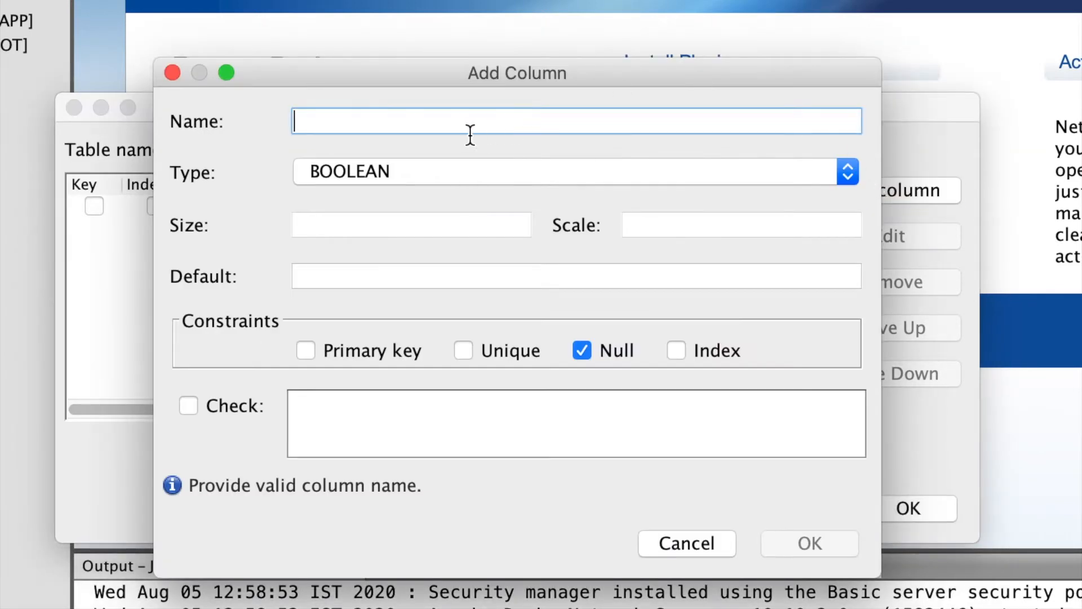
text(name)
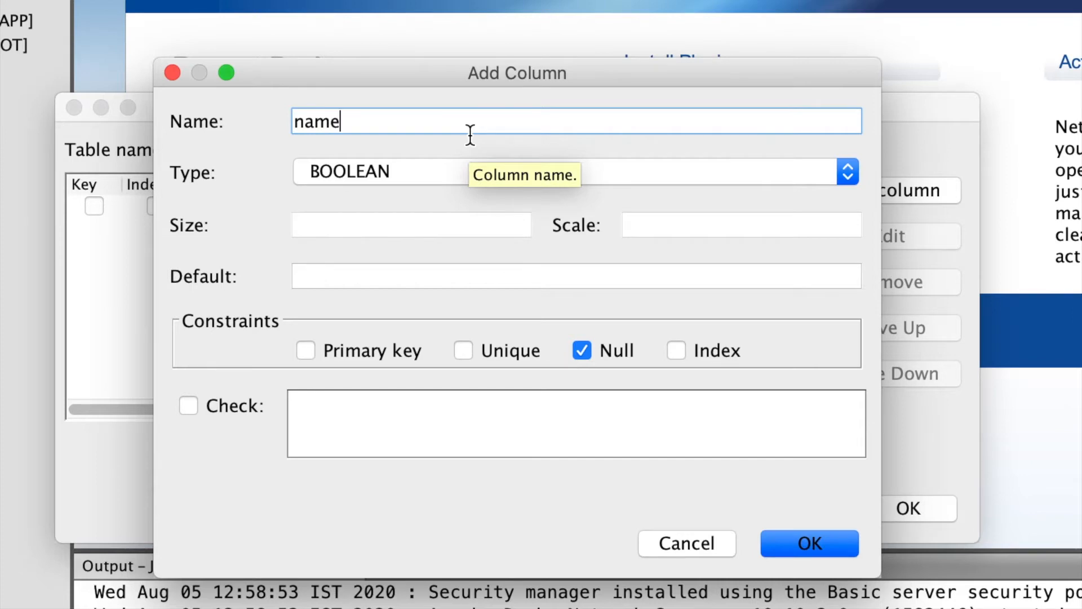
click(847, 171)
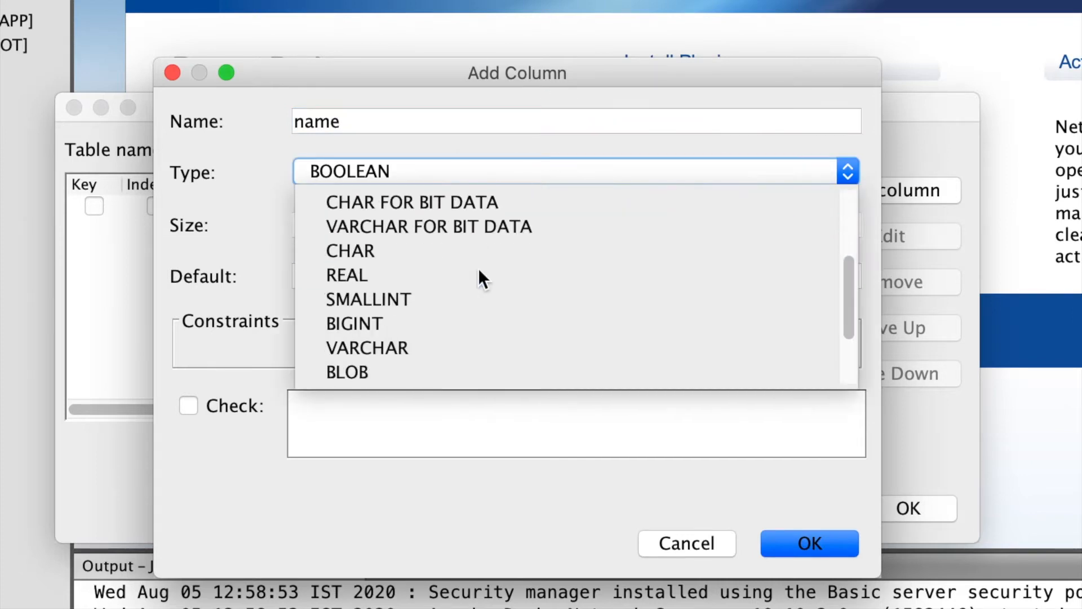
click(367, 347)
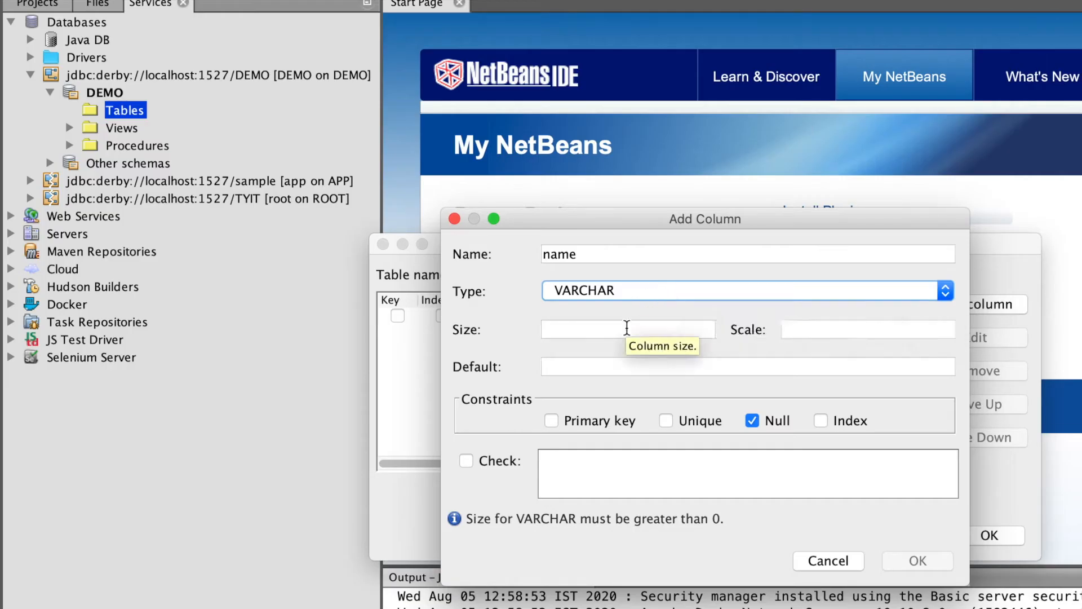
text(3)
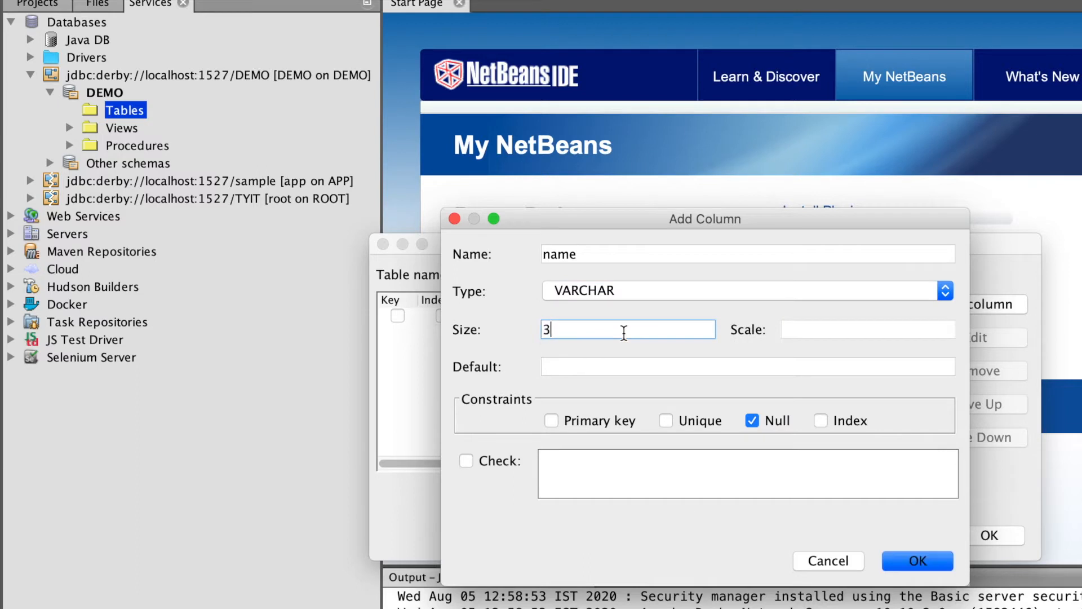
text(0)
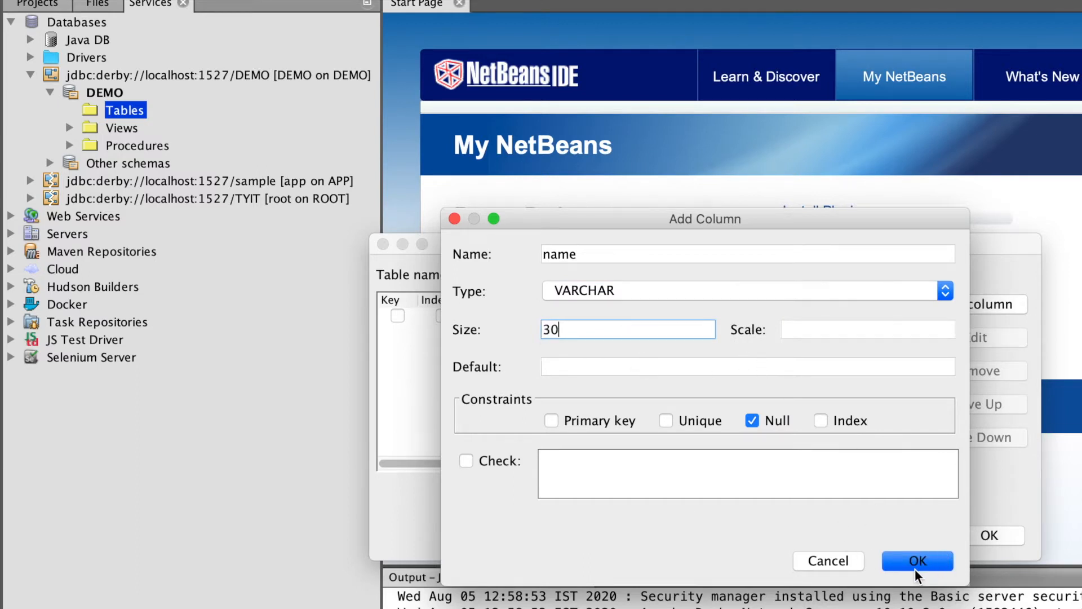
click(917, 561)
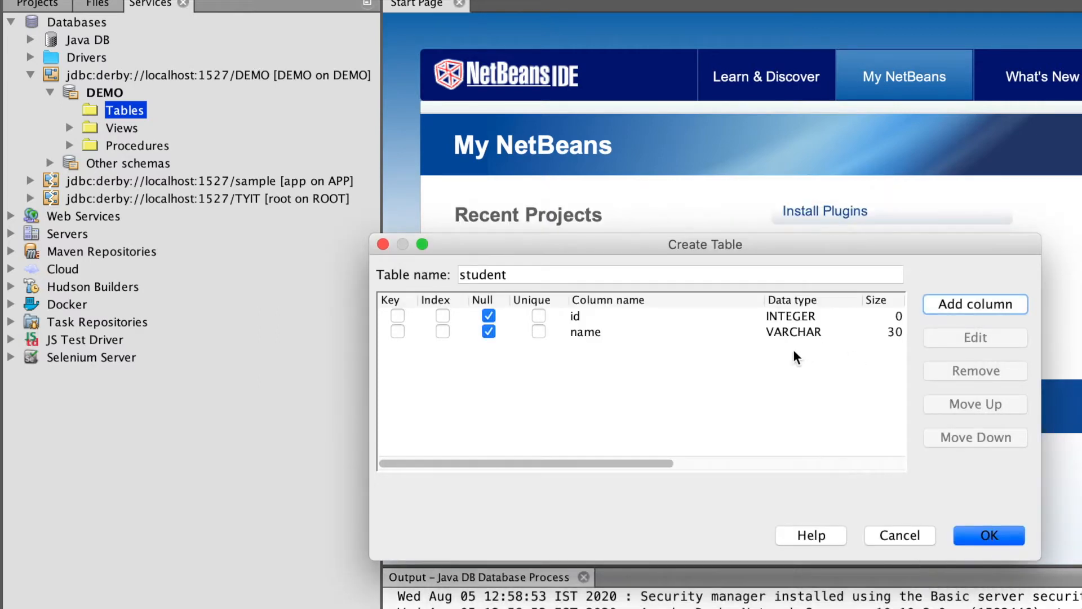
Mark id as the primary key and create the STUDENT table in DEMO.
click(575, 316)
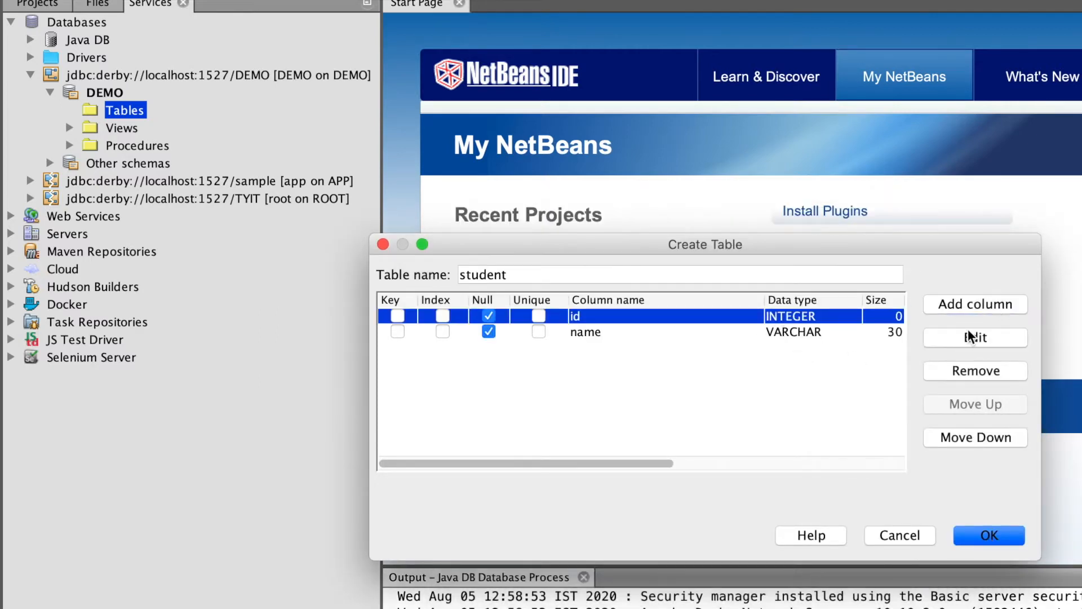
click(975, 337)
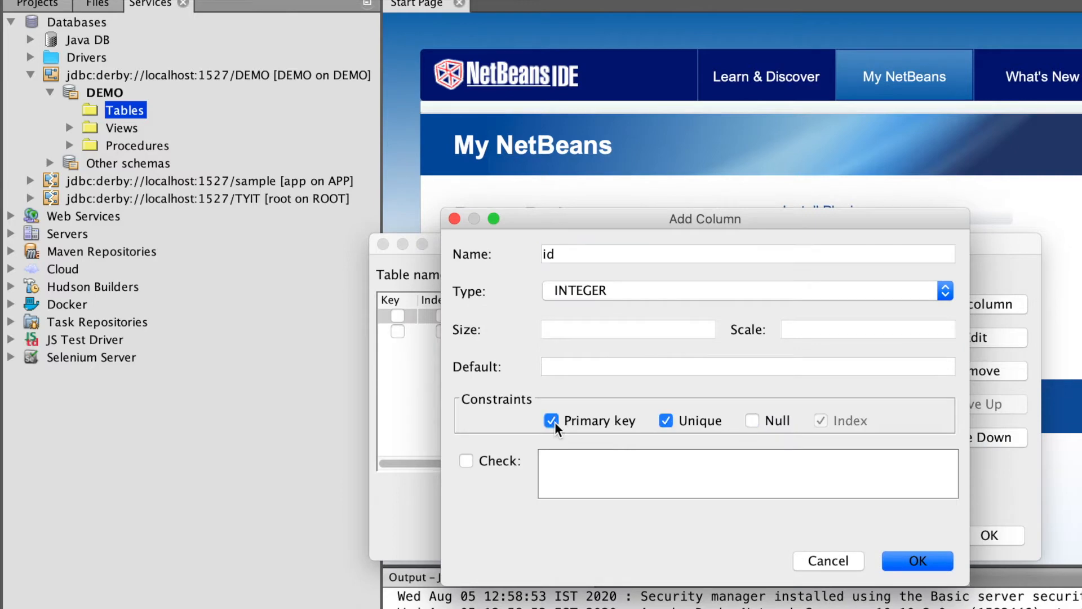
click(916, 560)
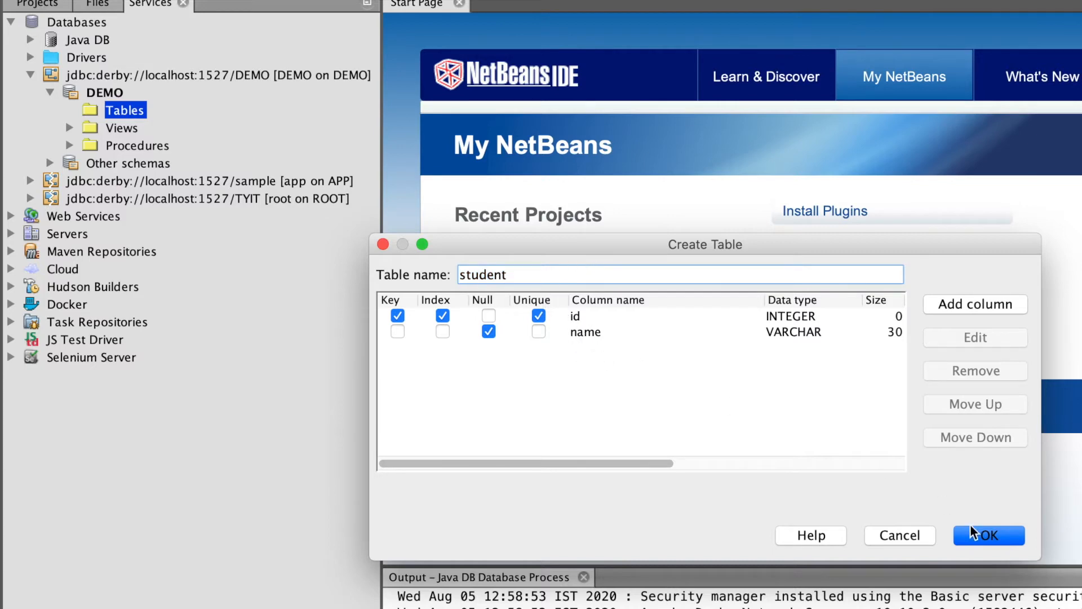
click(989, 535)
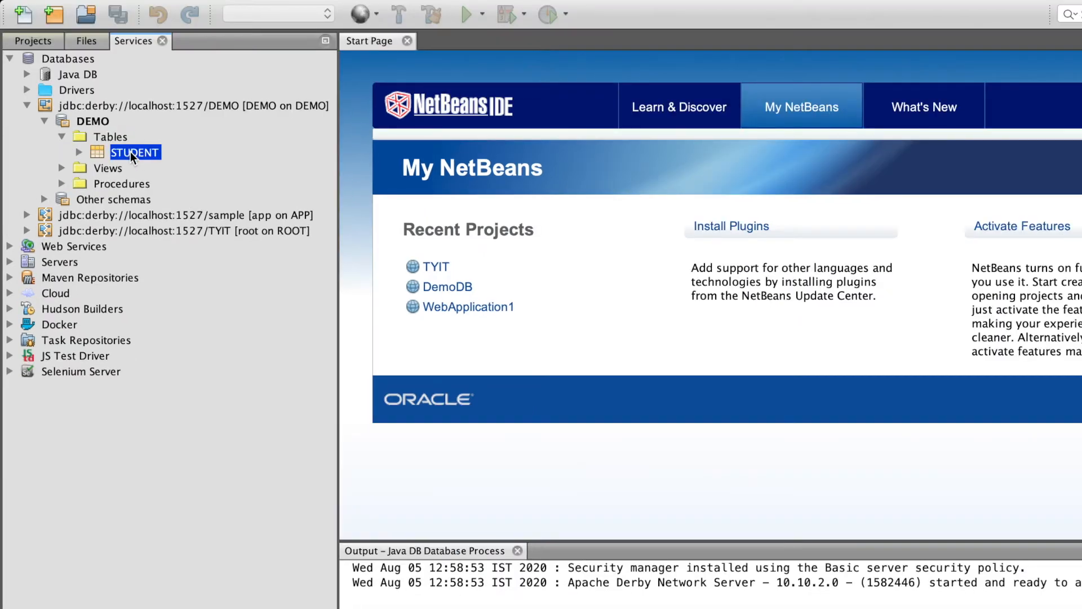
View the data of the STUDENT table, showing empty ID and NAME columns.
right_click(135, 152)
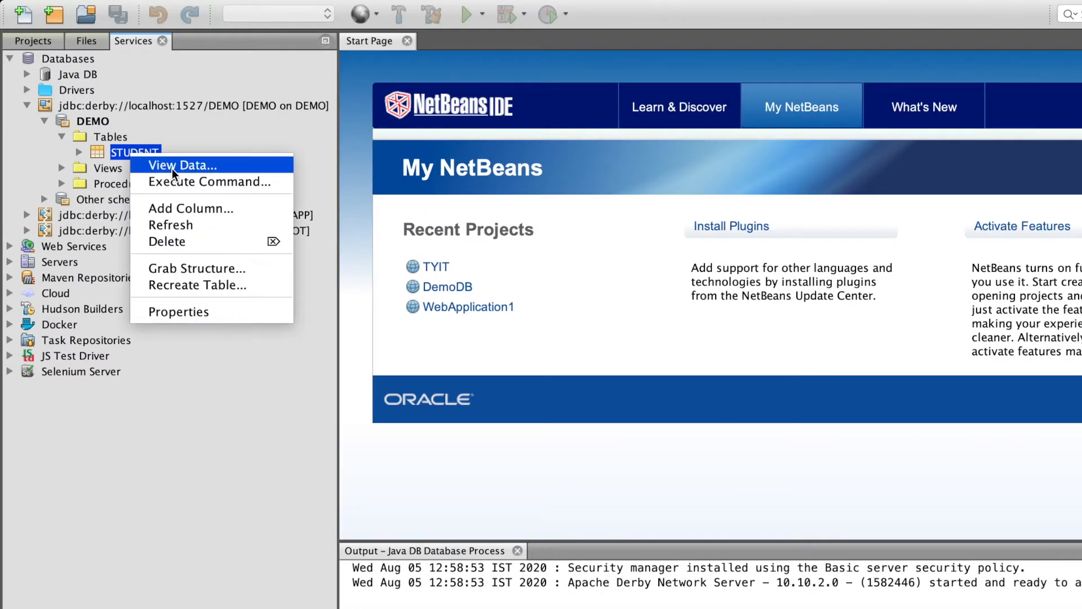
click(183, 164)
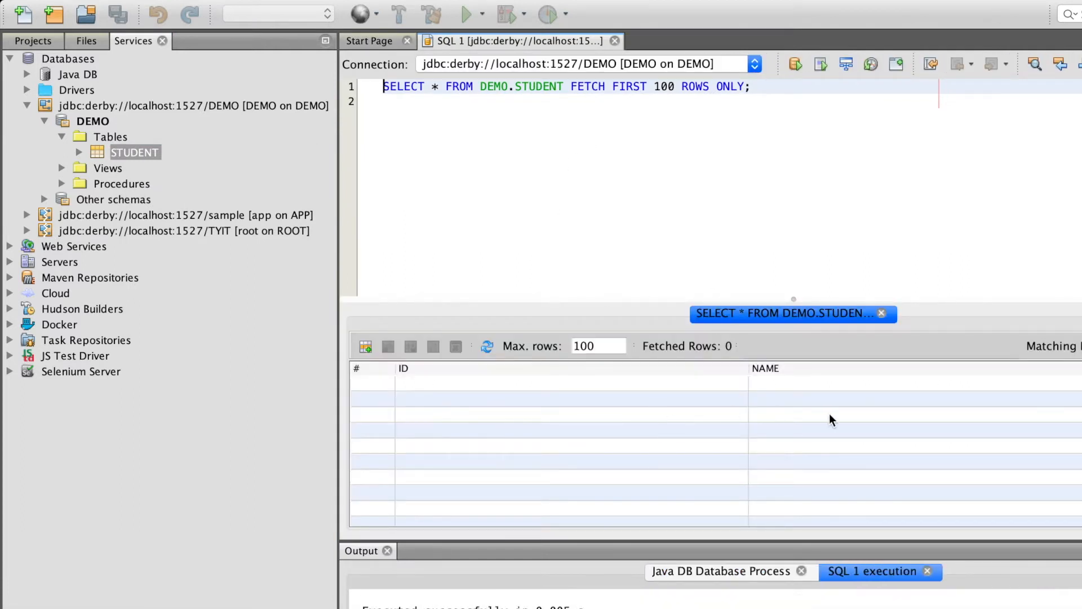
mouse_move(647, 402)
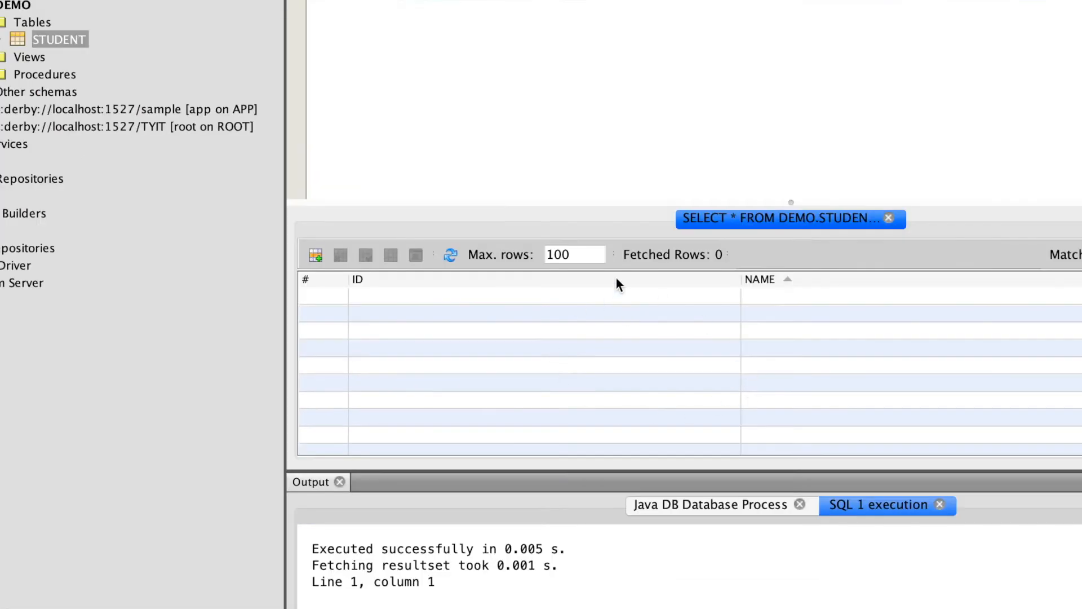
mouse_move(587, 416)
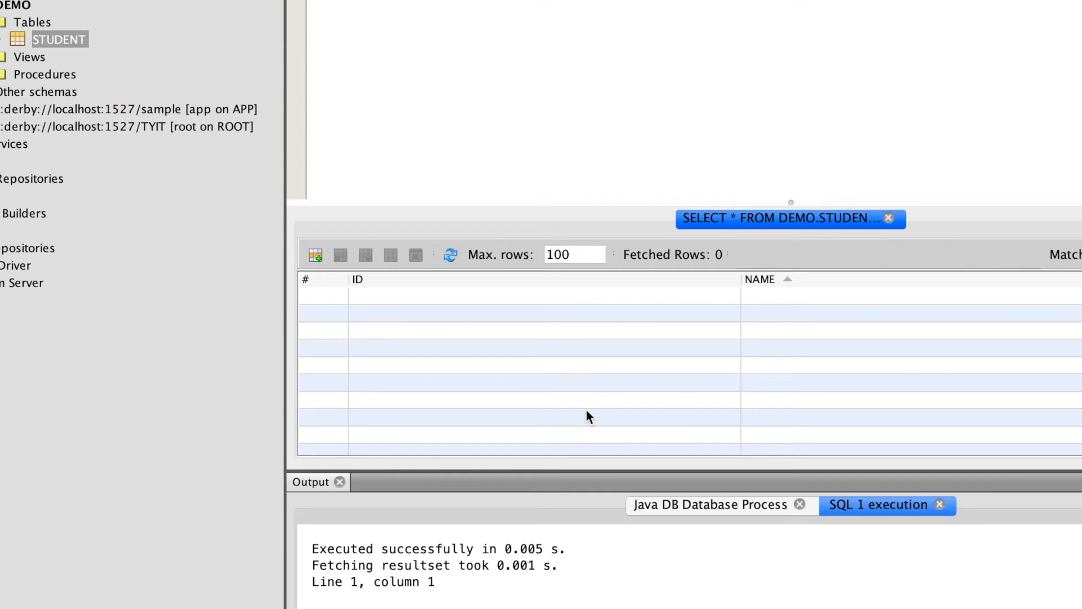
Insert student records starting with ID 1 Sakshi and save them to STUDENT.
click(314, 253)
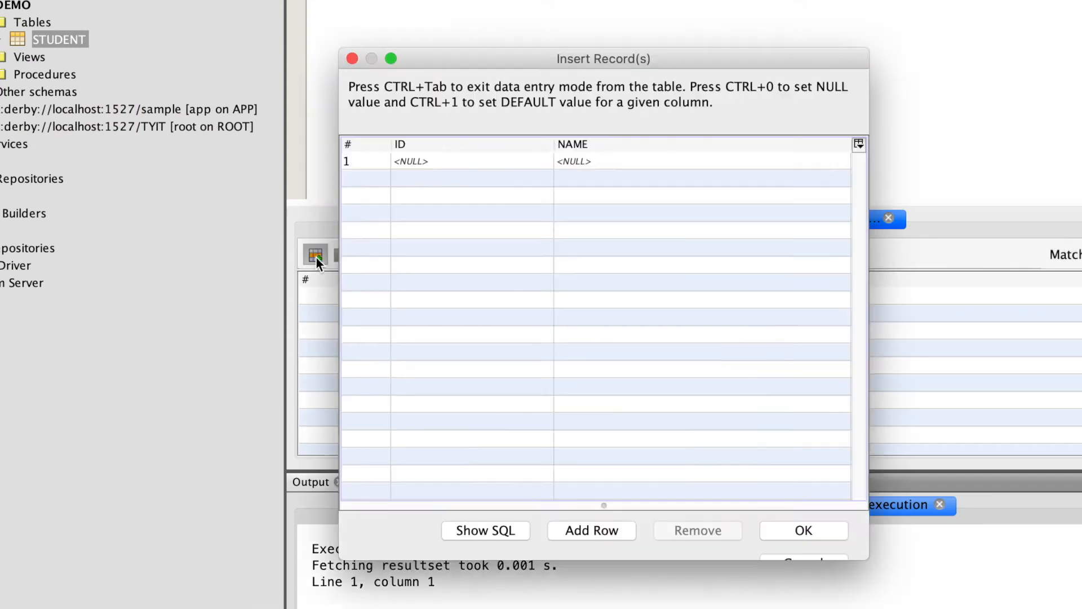
click(475, 161)
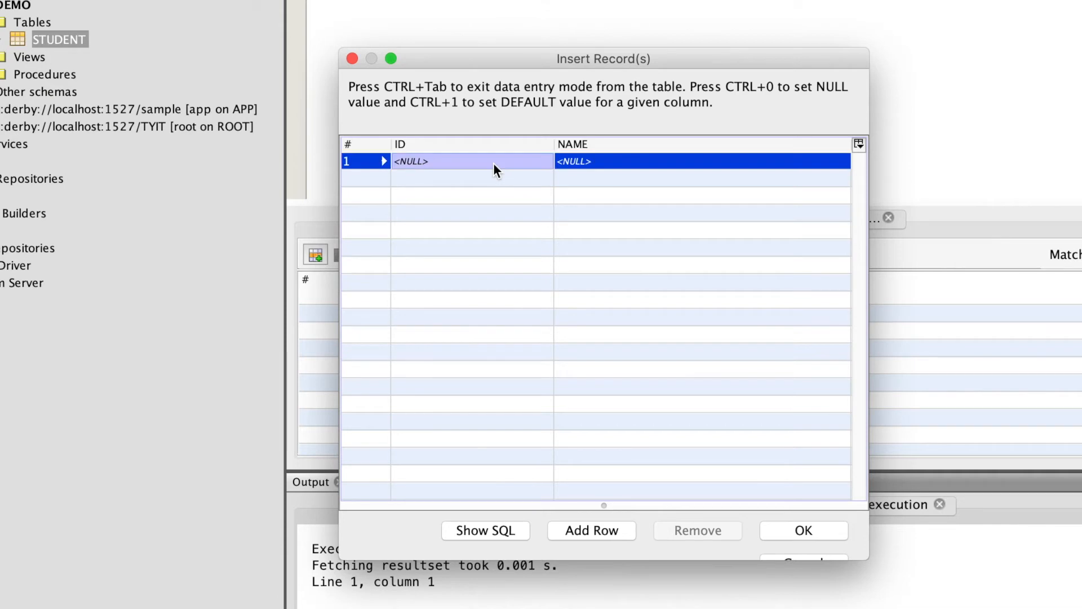
text(1)
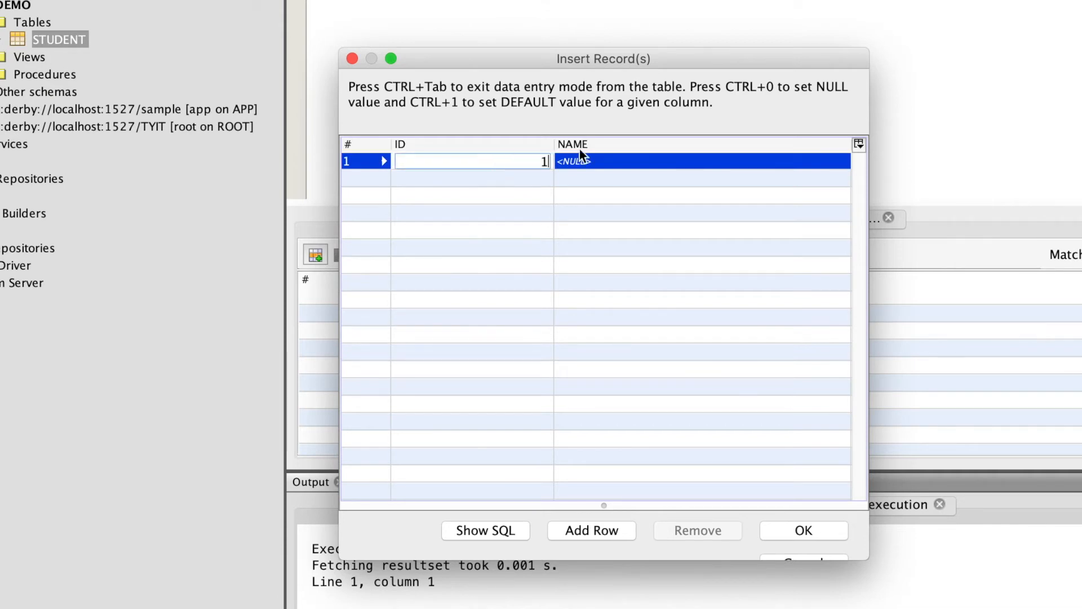
text(Sakshi)
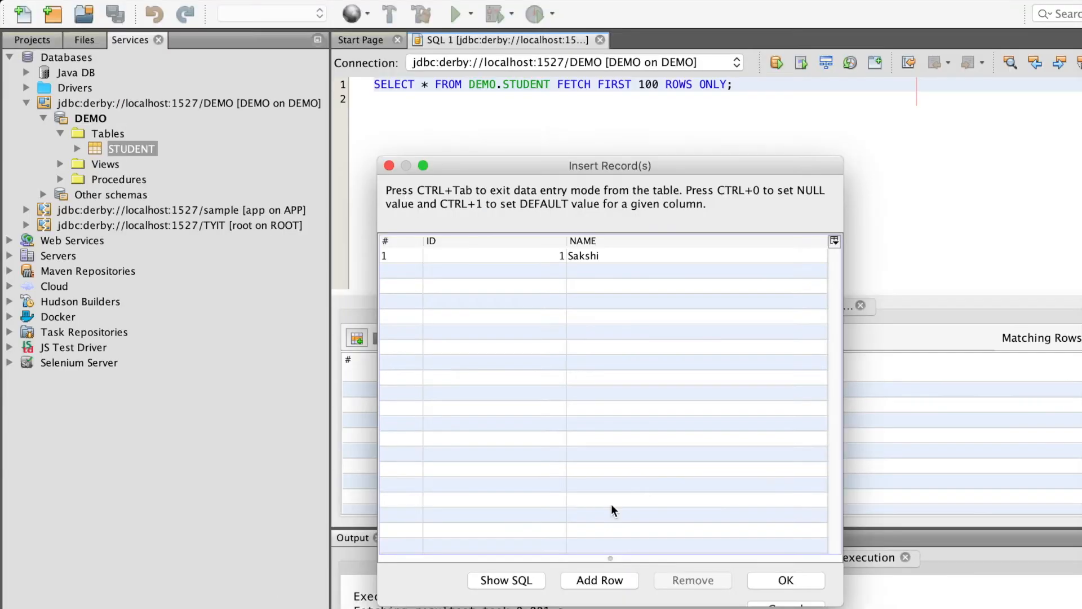
click(598, 580)
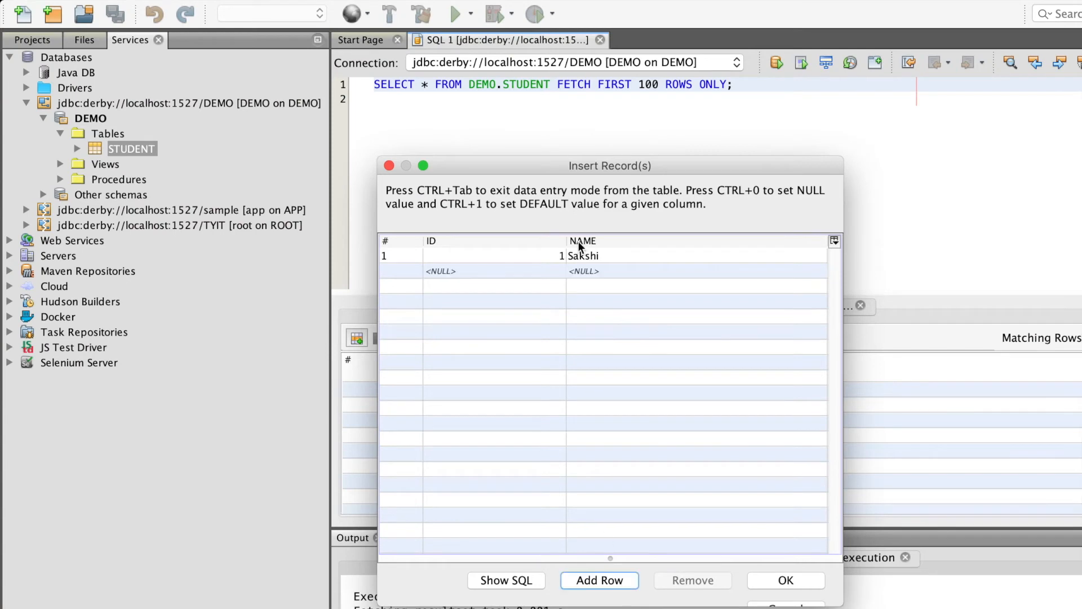
click(598, 580)
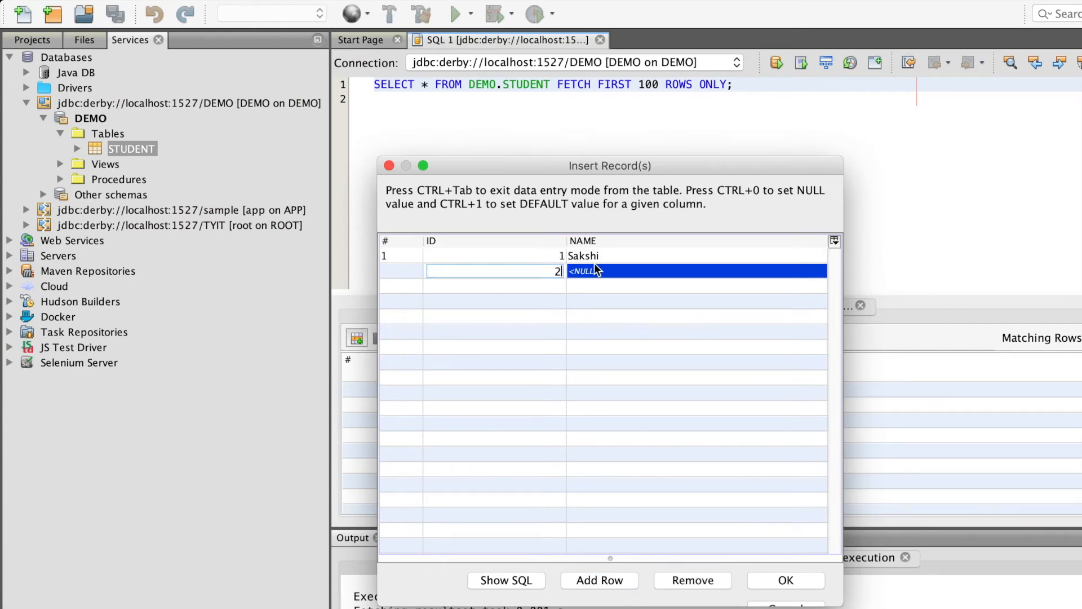
click(785, 580)
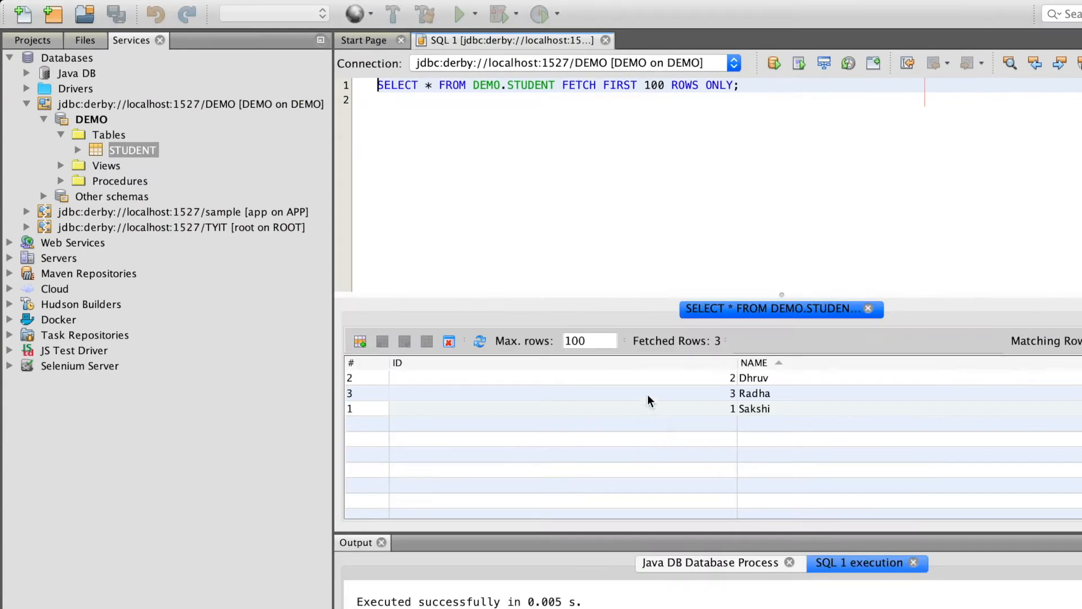
mouse_move(808, 413)
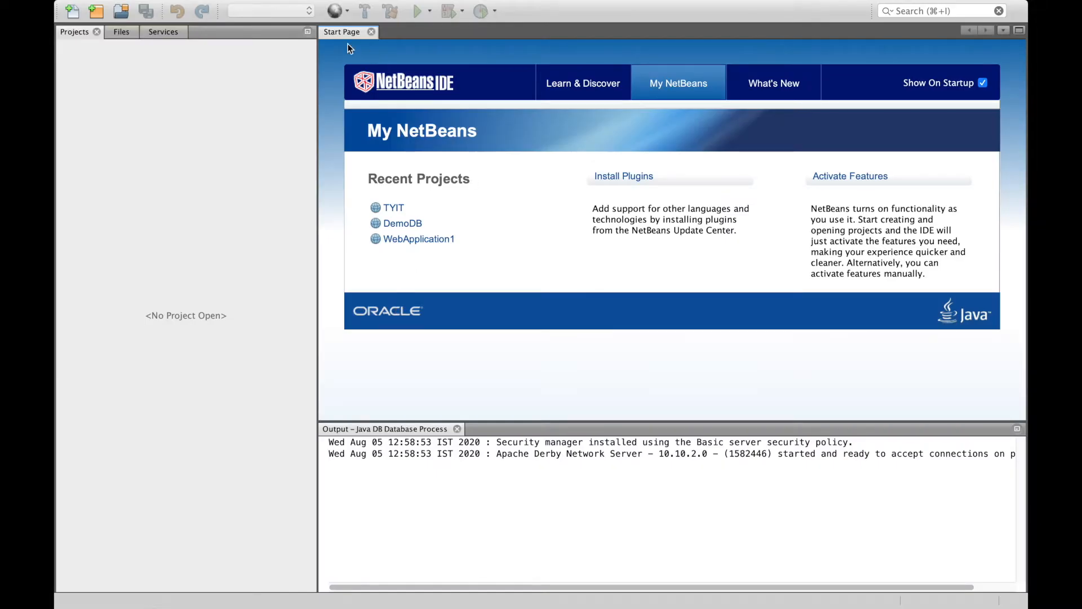
Start a Java Web > Web Application project and name it DEMODATA.
click(130, 9)
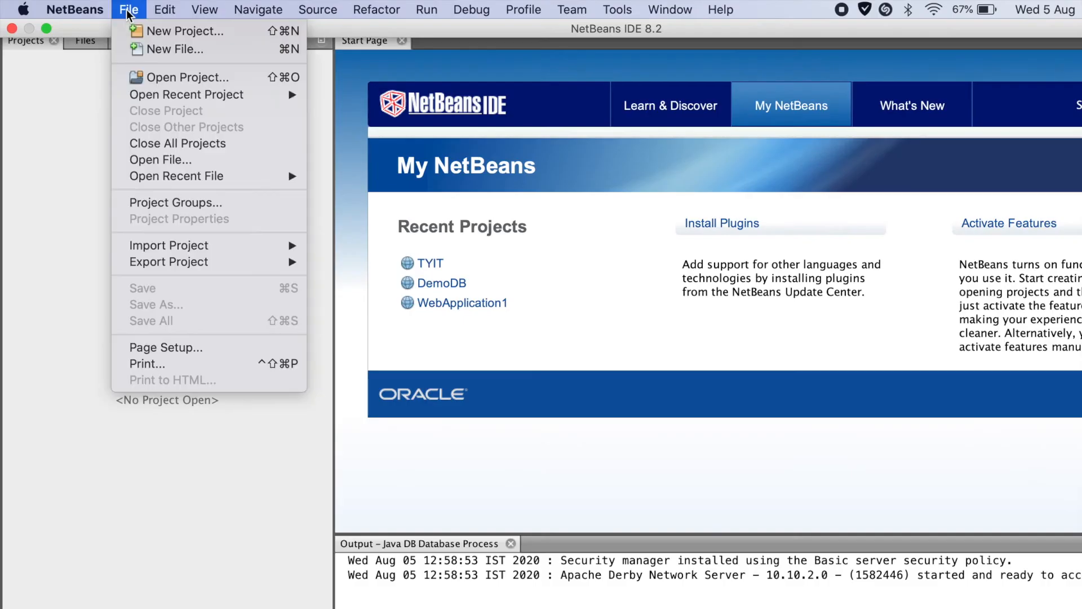
click(184, 31)
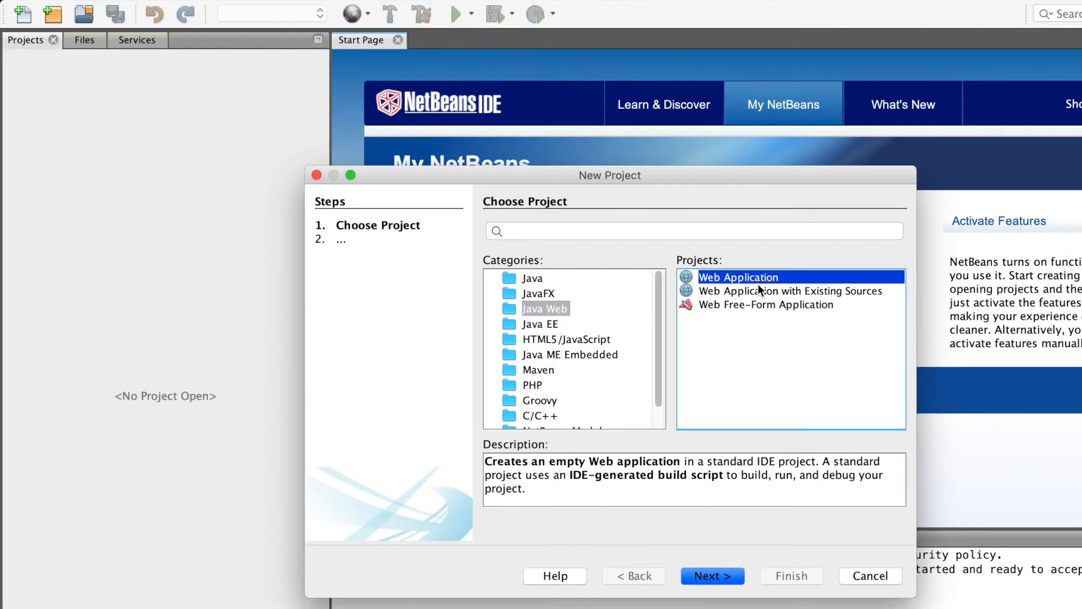
click(713, 576)
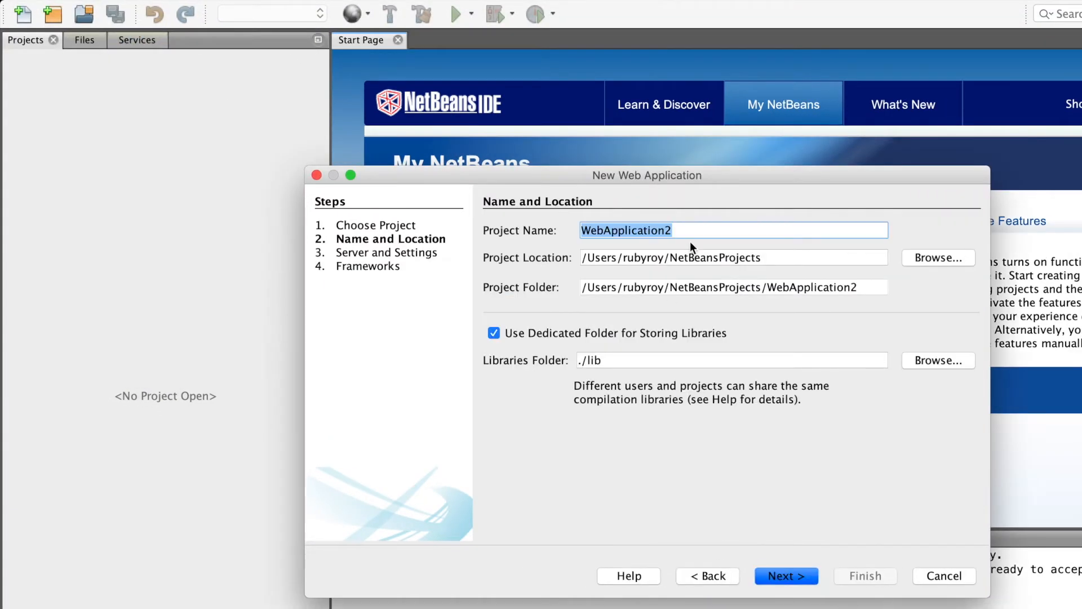
text(DEMODATA)
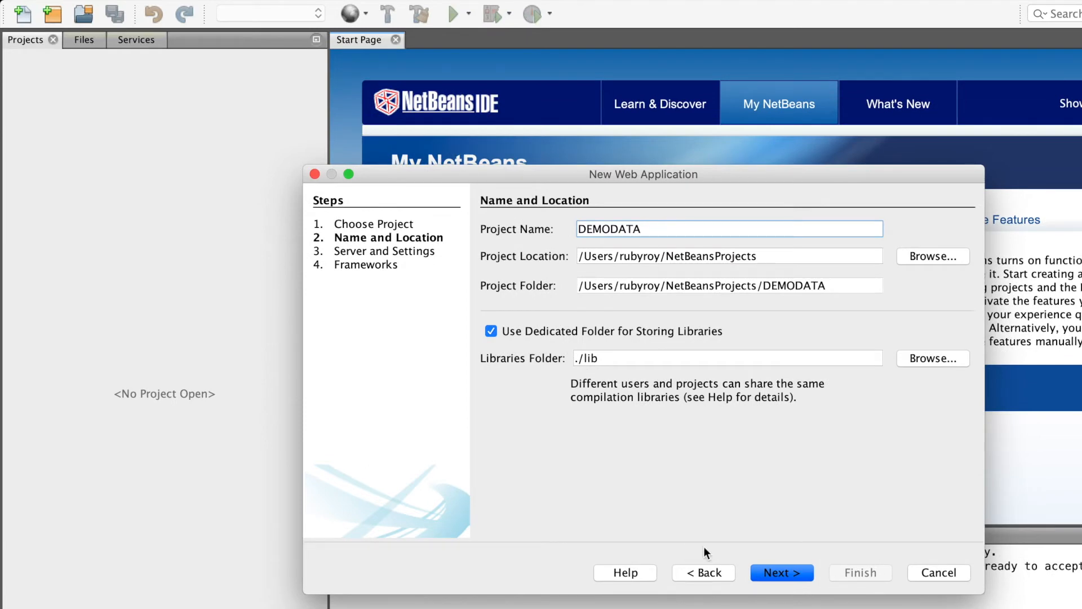
Keep GlassFish Server 4.1.1 and default frameworks, and finish creating DEMODATA.
click(781, 573)
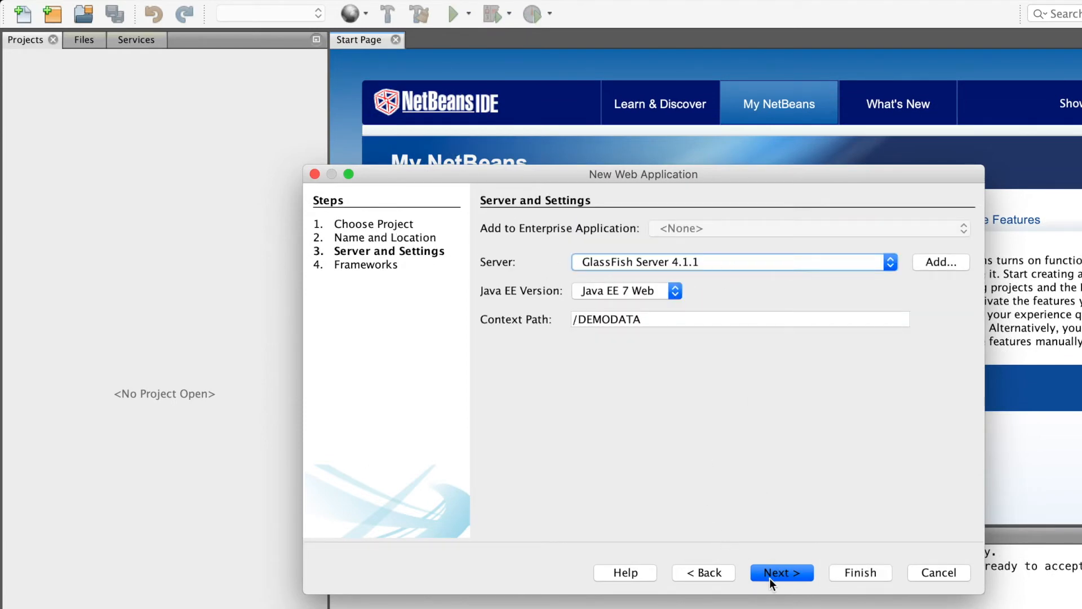
click(782, 572)
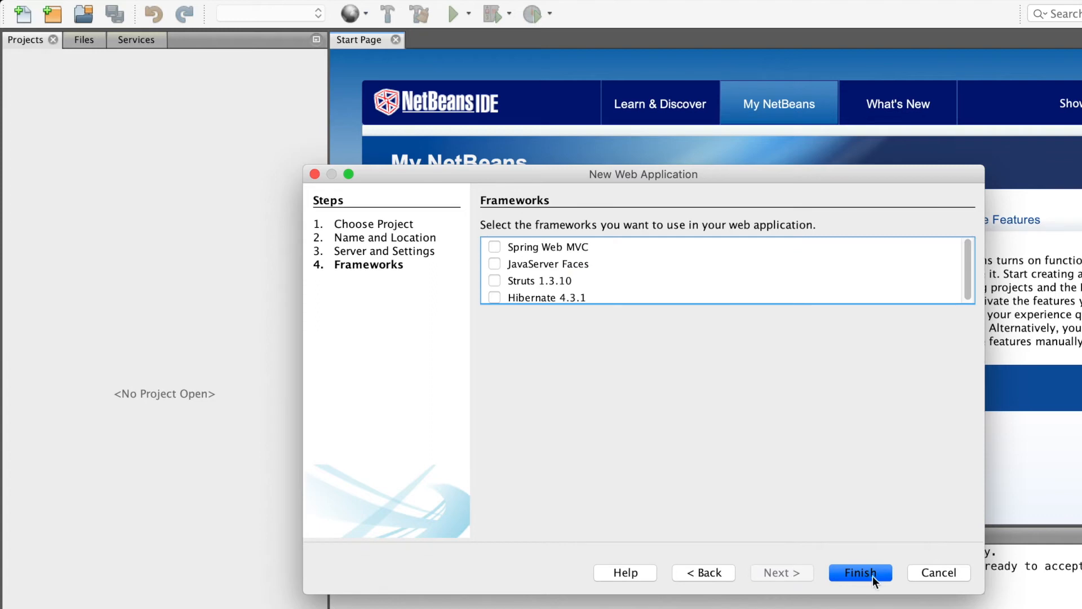
click(860, 573)
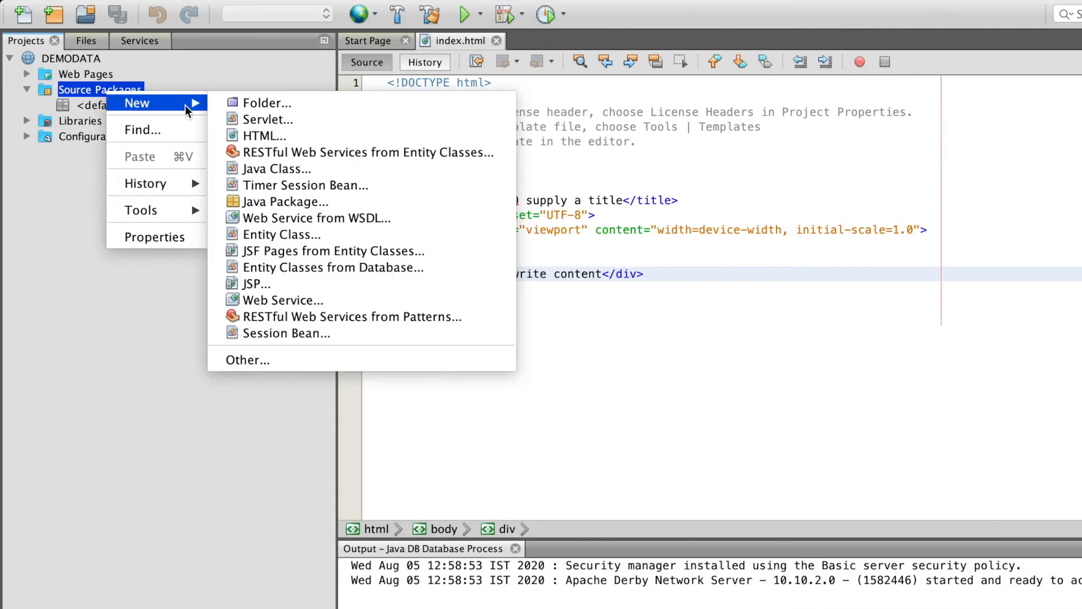
Add a servlet with the default class name NewServlet to DEMODATA.
click(267, 120)
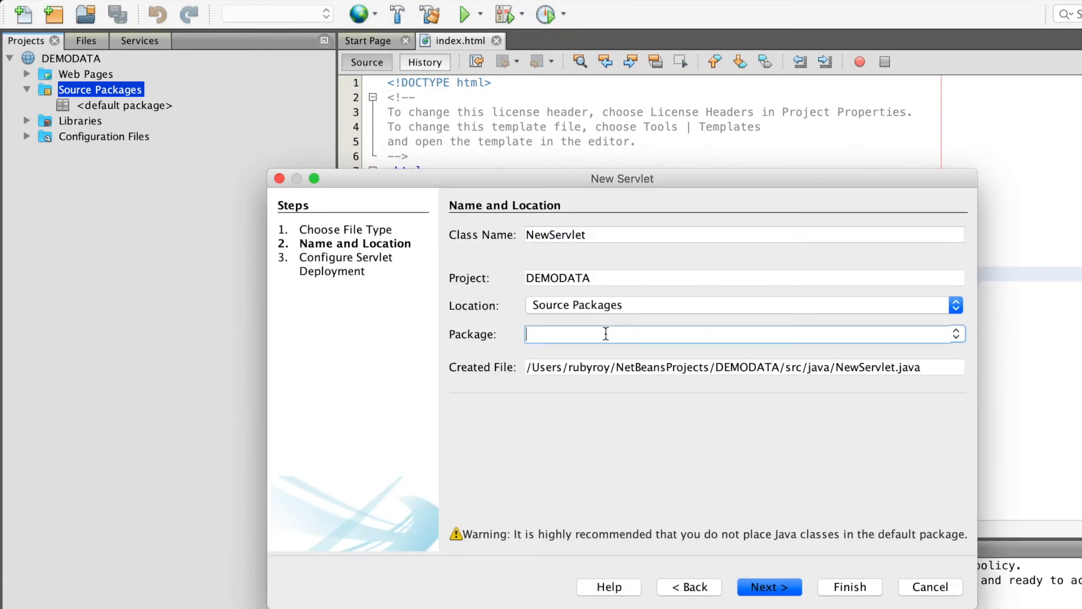
click(850, 586)
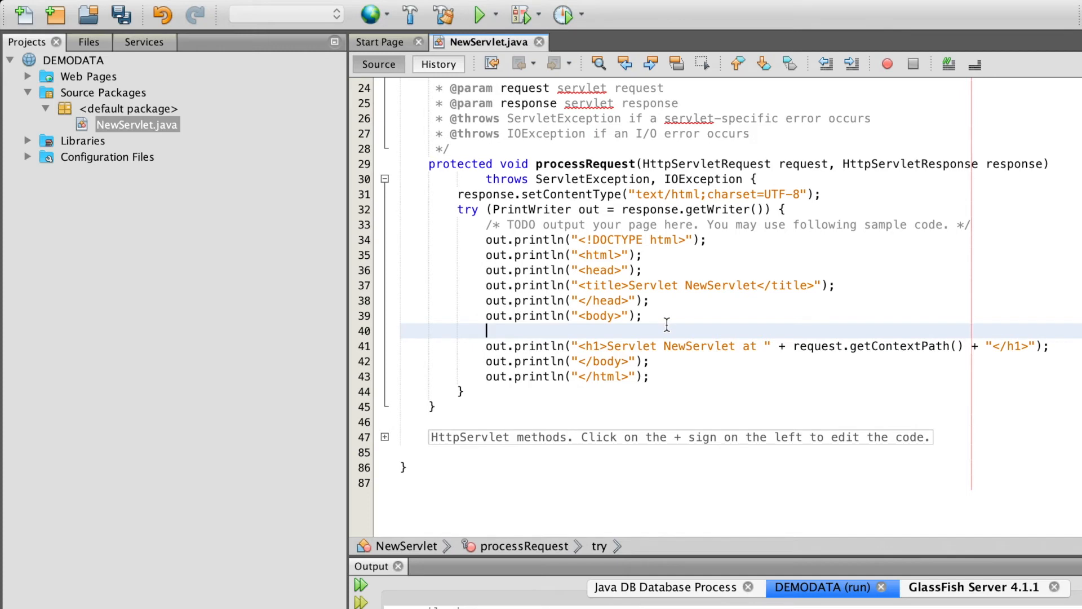
text(connection con=DriverManager.getConnection(url, user, password))
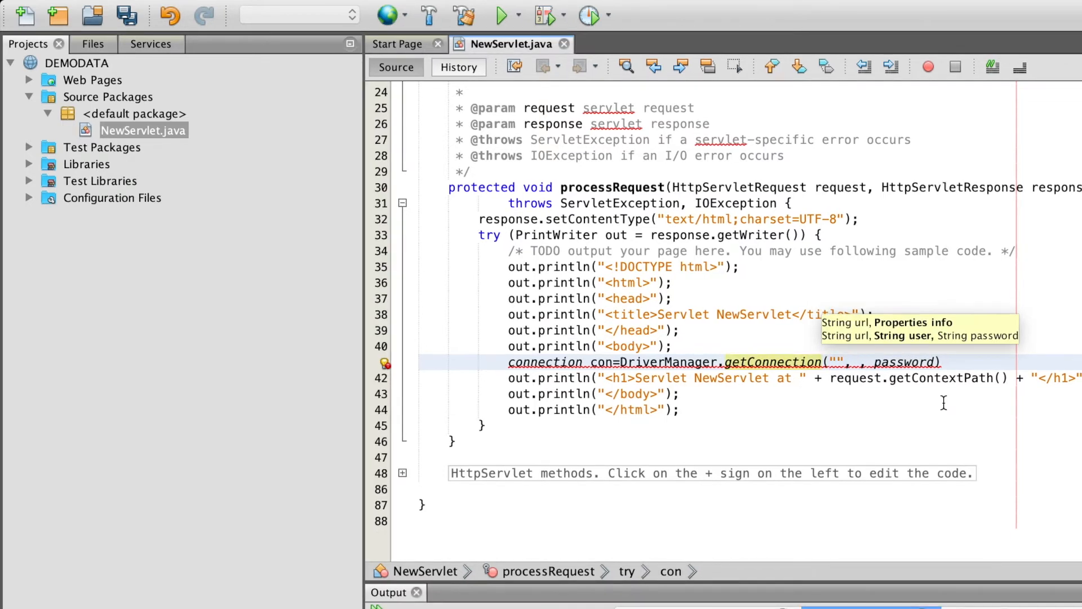
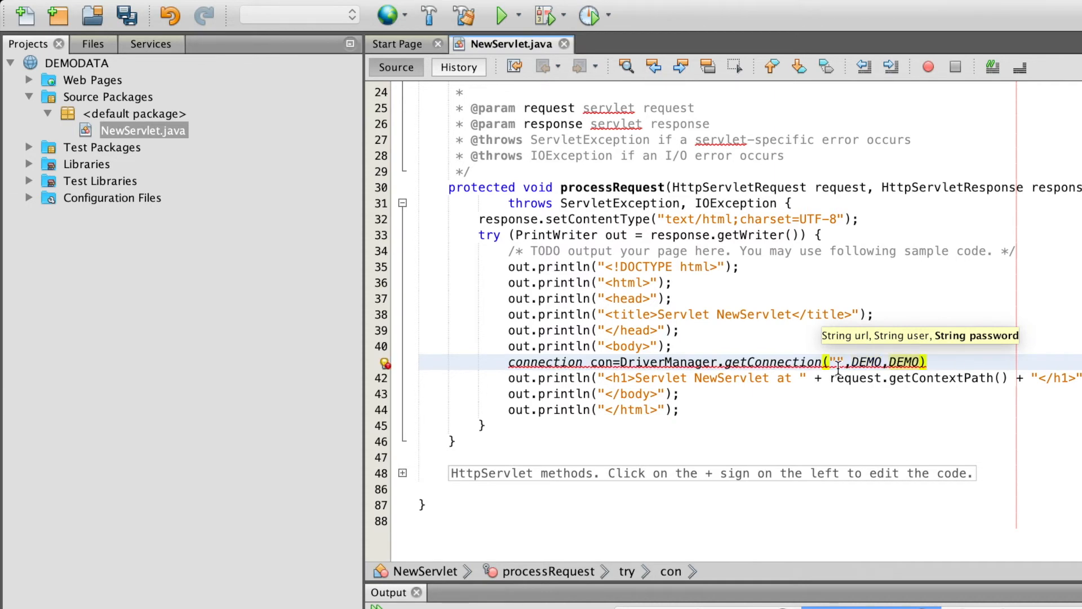
Locate the DEMO database connection in the Services list to get its URL.
click(150, 44)
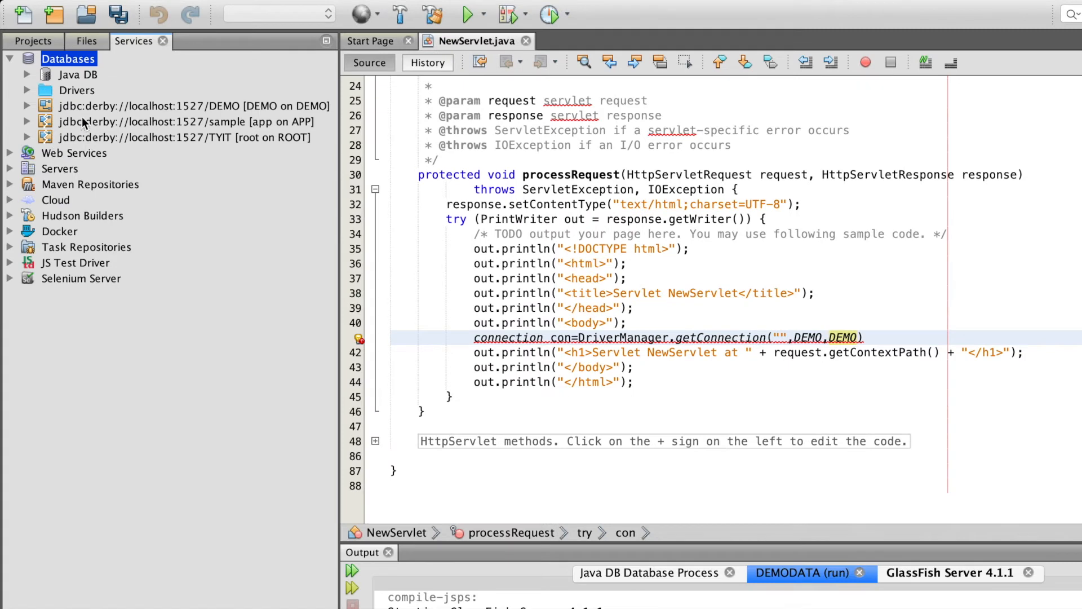
click(193, 106)
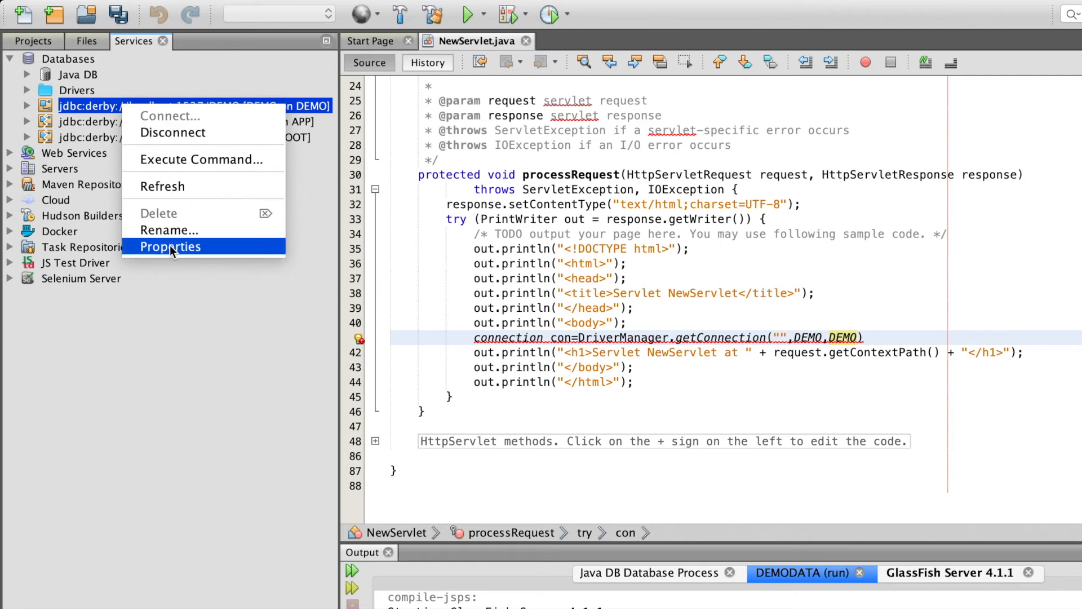
click(171, 247)
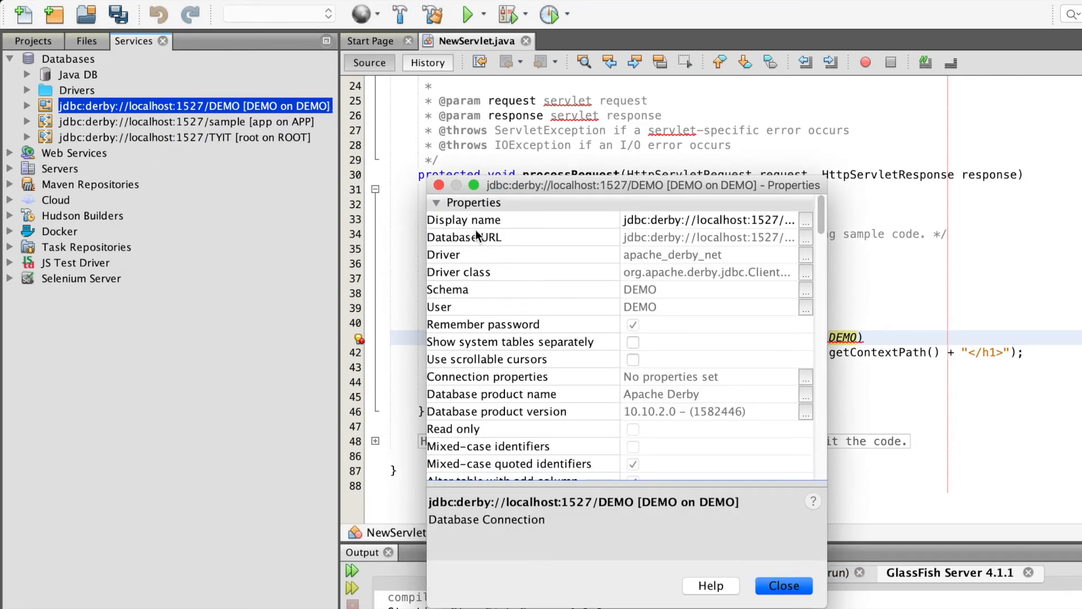
click(531, 236)
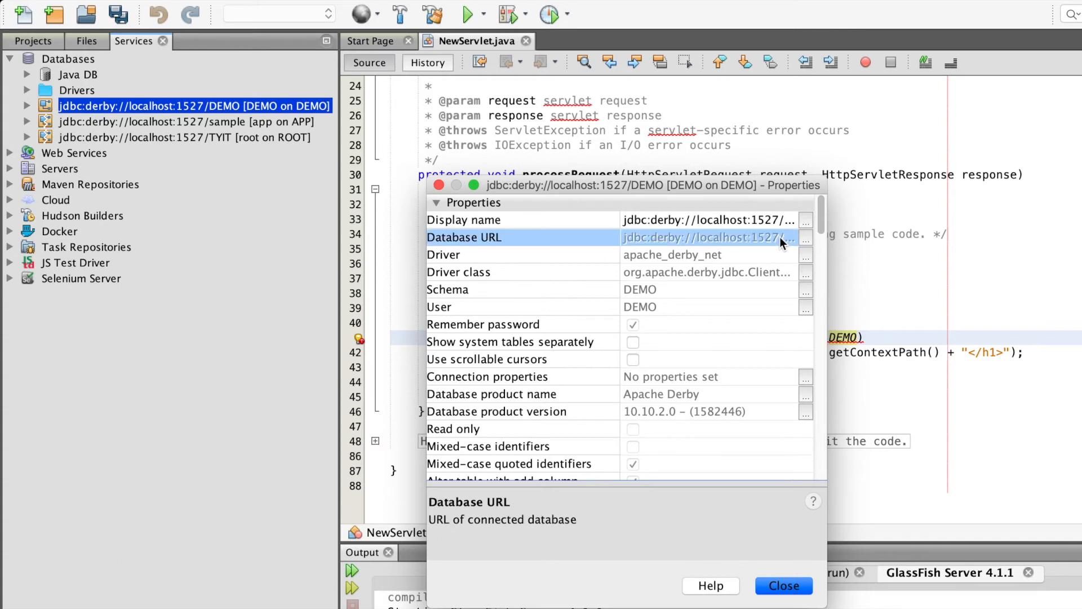
click(805, 236)
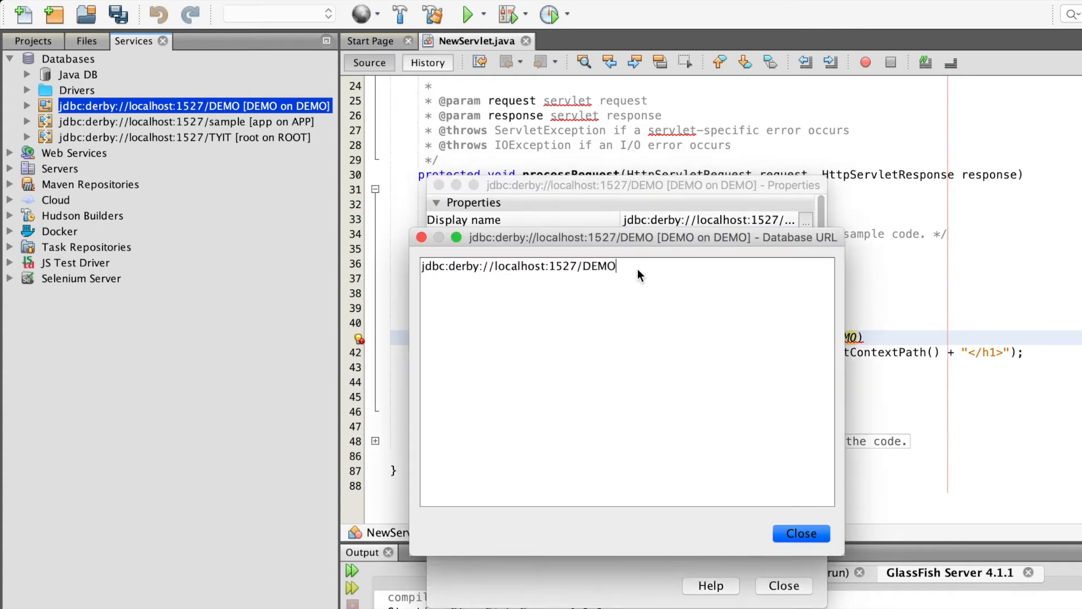
click(801, 534)
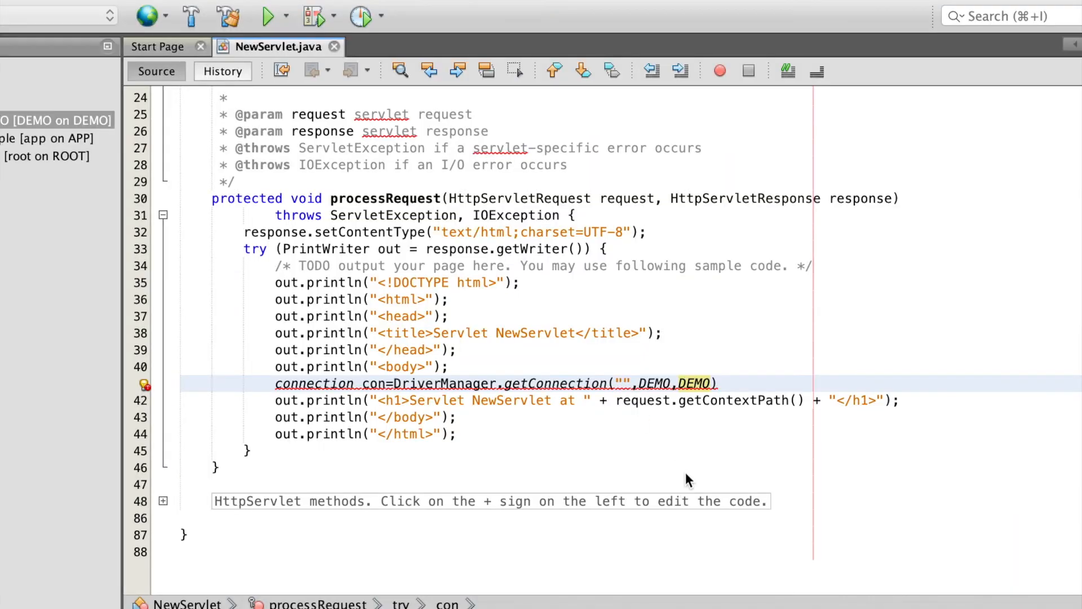
Use jdbc:derby://localhost:1527/DEMO as the URL and show fix hints for the connection line.
text(jdbc:derby://localhost:1527/DEMO)
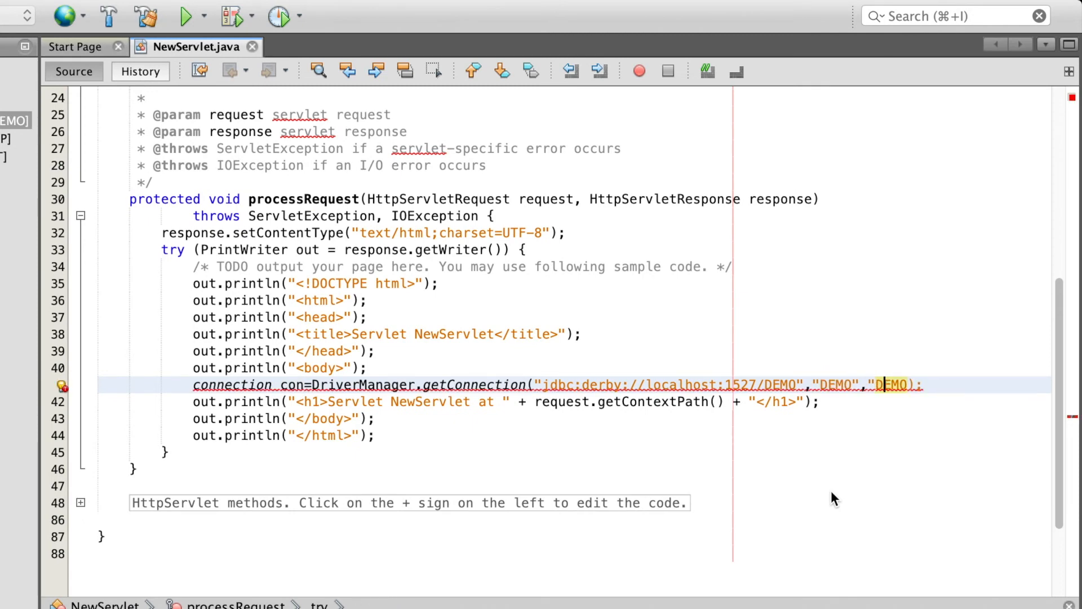
click(57, 385)
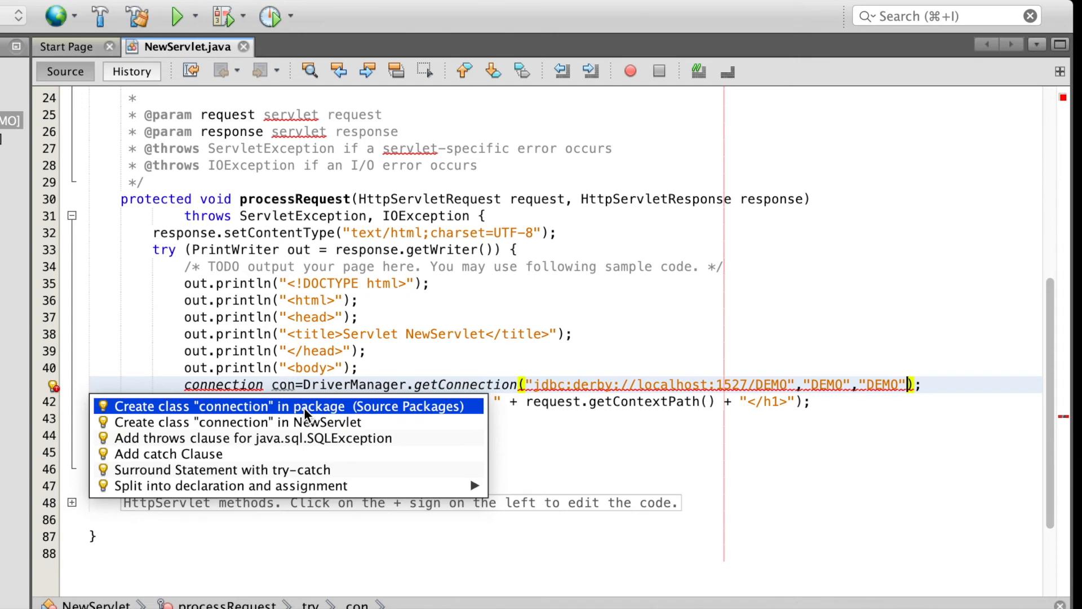
mouse_move(304, 437)
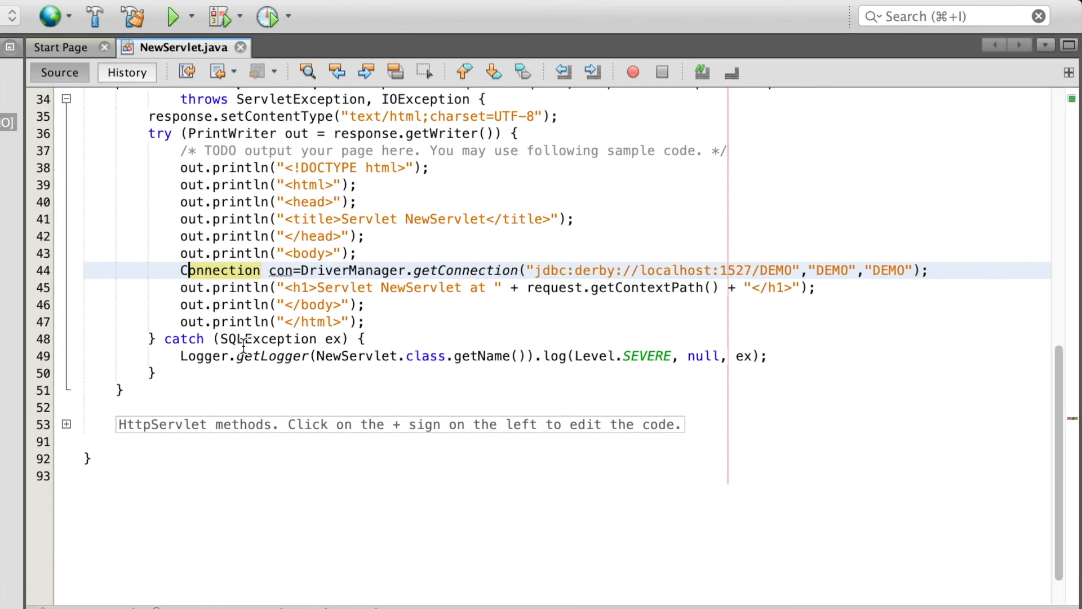
mouse_move(48, 270)
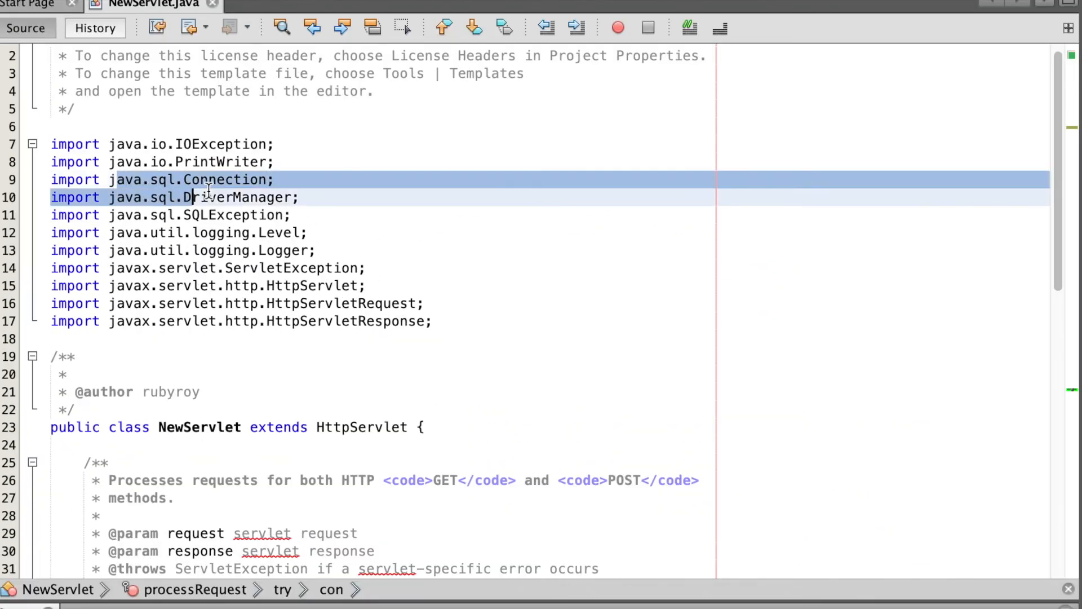
Scroll to the h1 println line to output <h1>Database Connected</h1>.
scroll(down, 3)
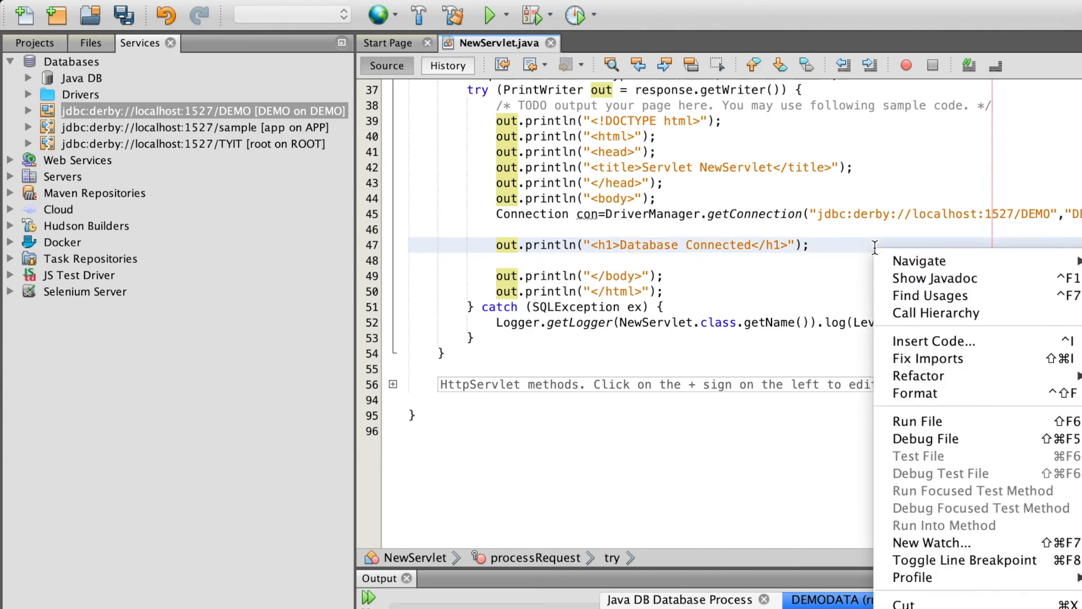
Run NewServlet with the default execution URI so DEMODATA deploys to GlassFish.
click(917, 421)
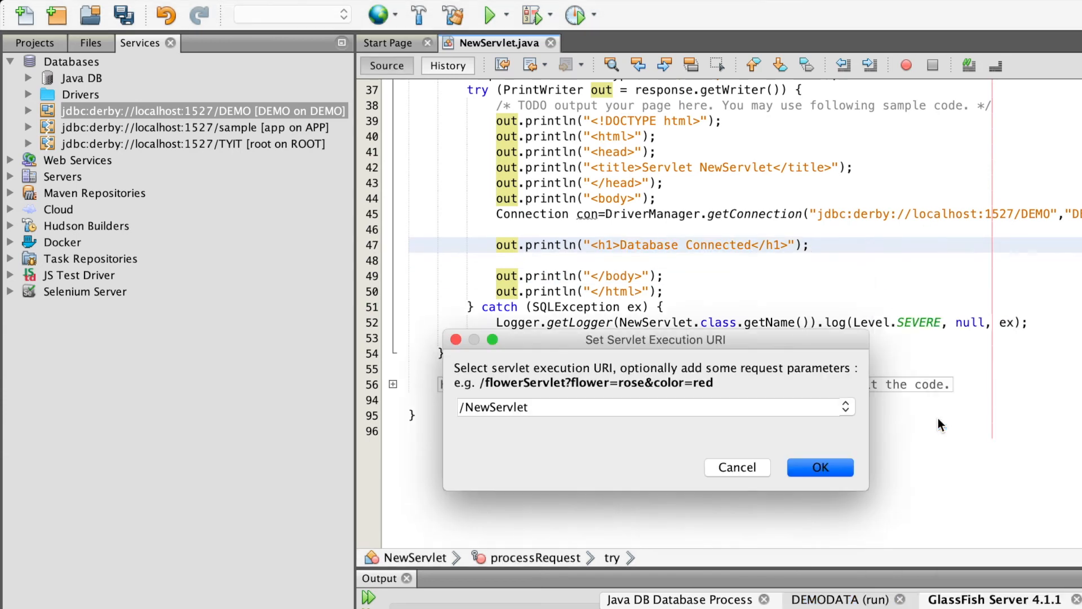
click(819, 467)
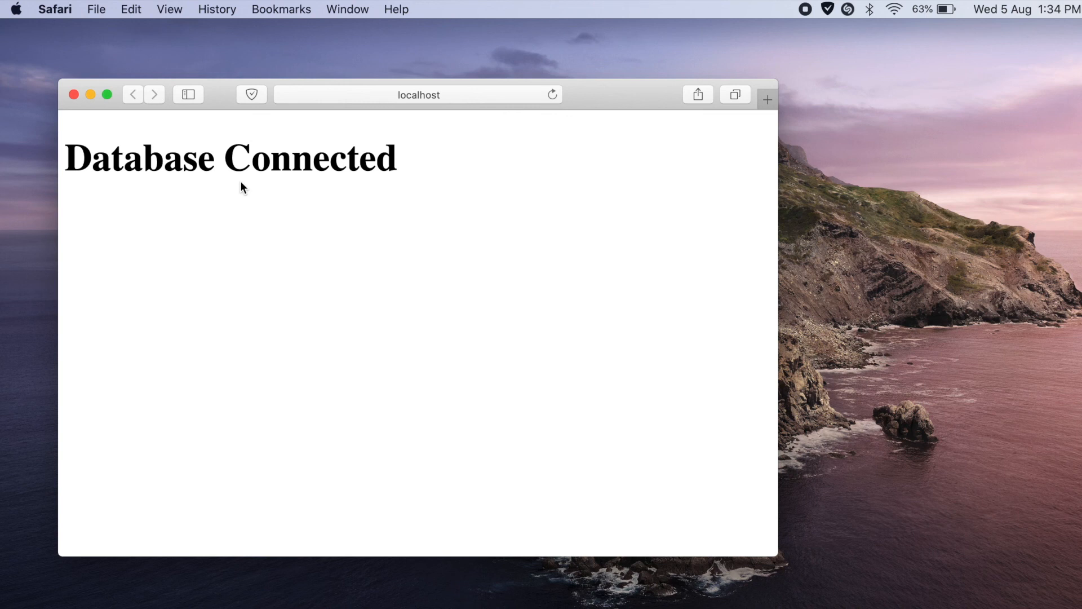
View the Database Connected page in Safari and return to the IDE.
click(72, 95)
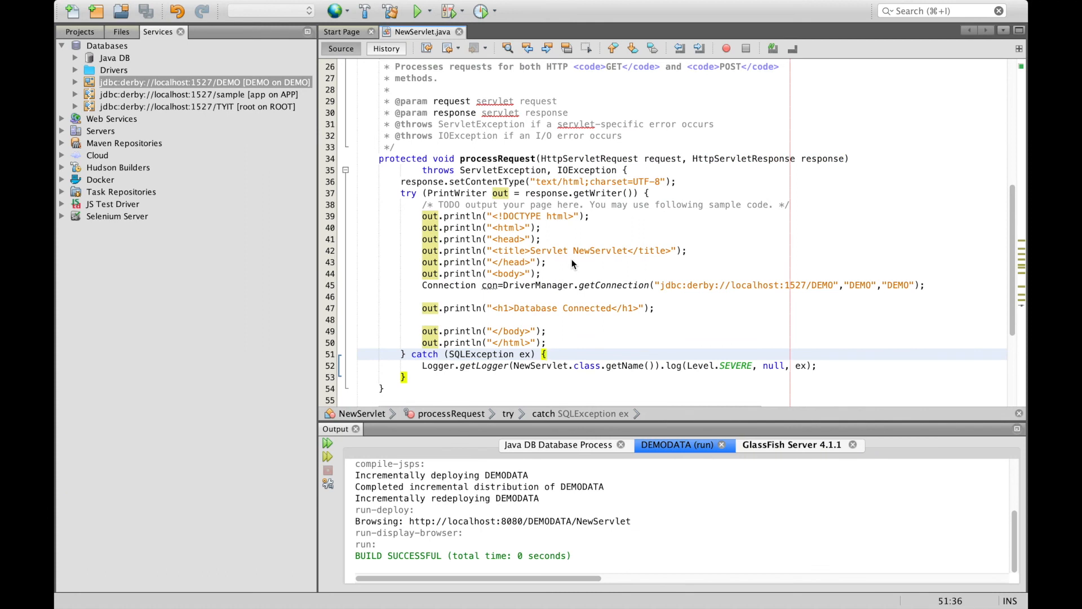
click(546, 354)
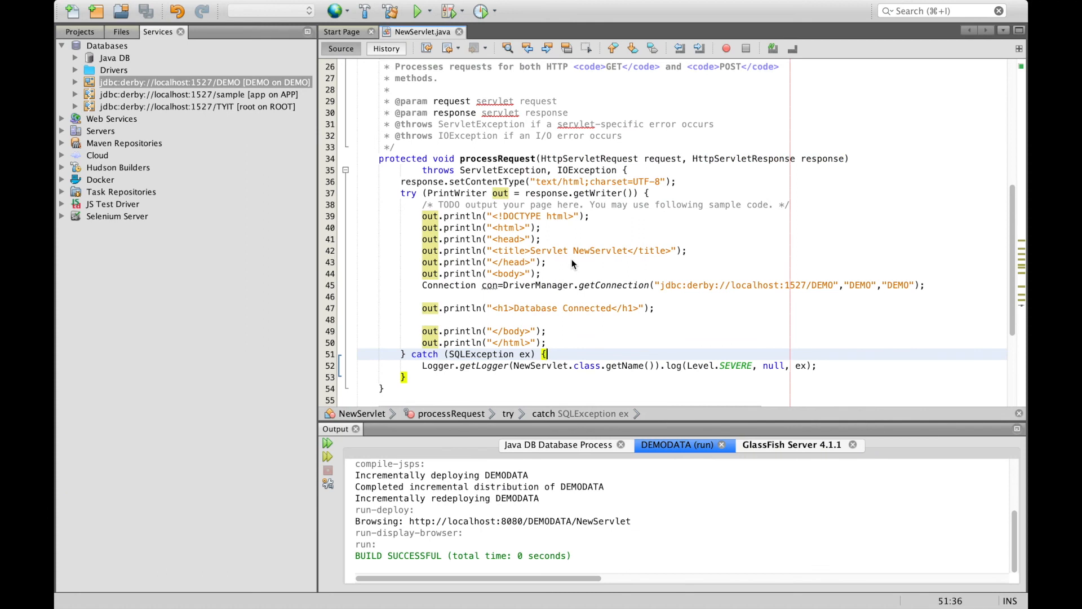